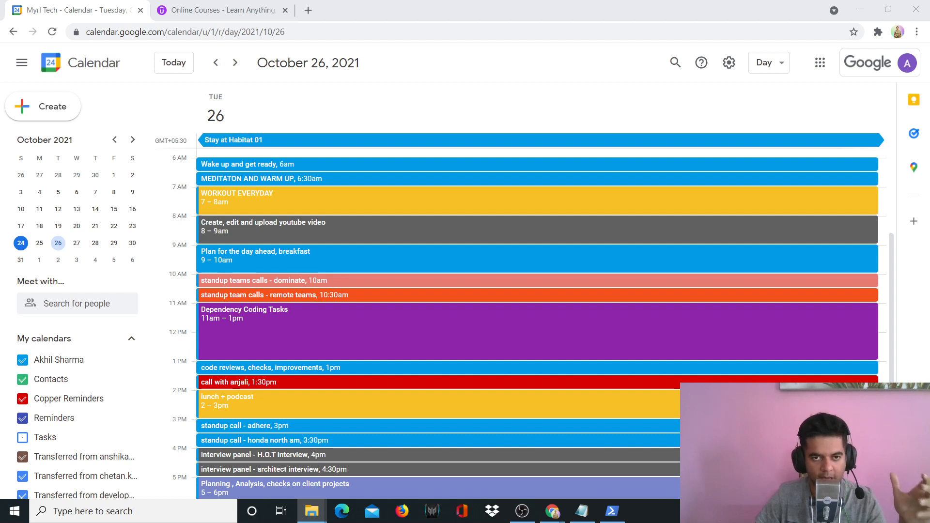
mouse_move(485, 89)
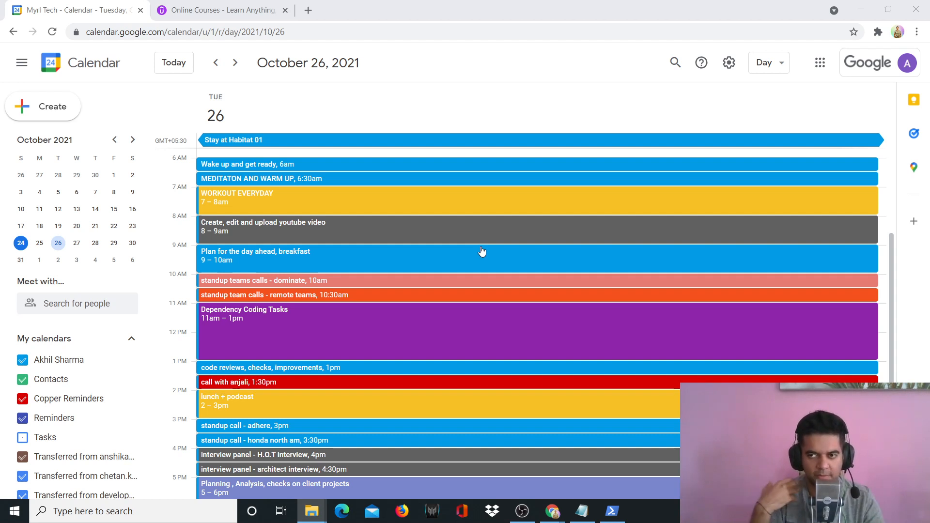
mouse_move(517, 267)
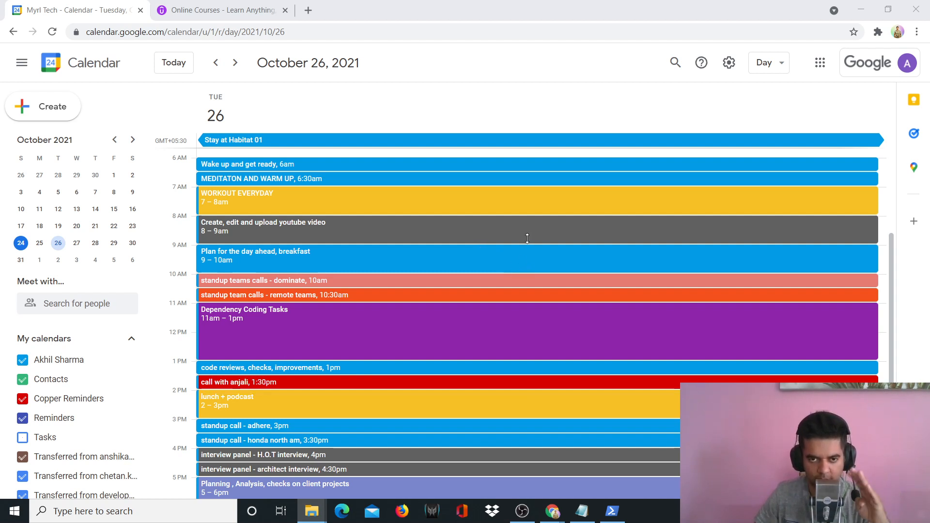
mouse_move(513, 270)
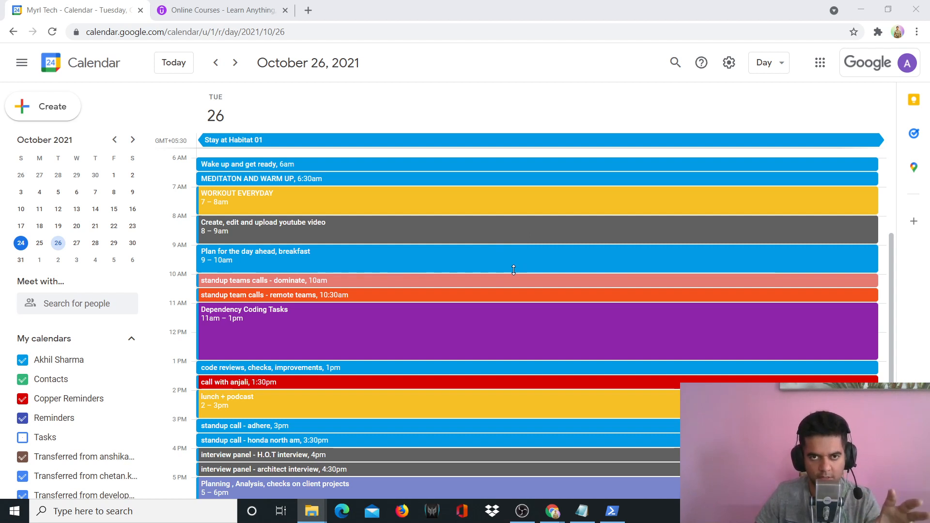
mouse_move(531, 270)
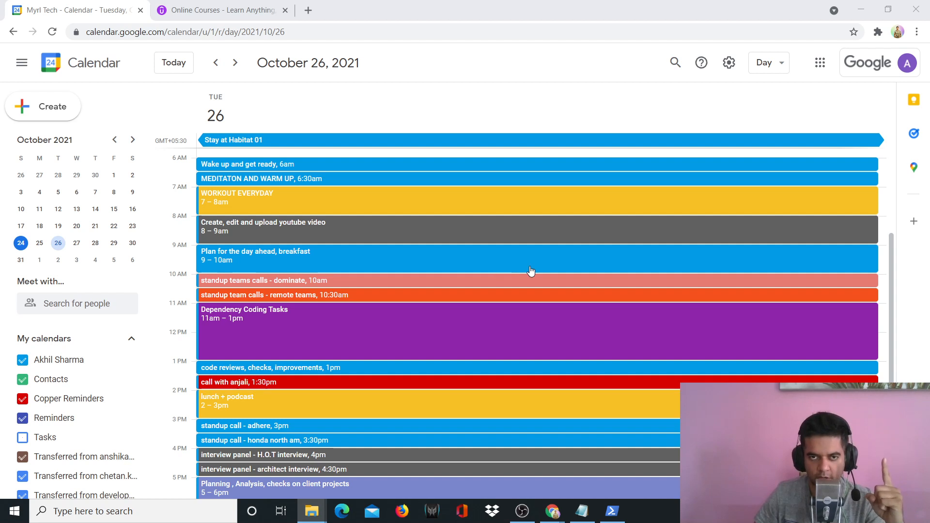
mouse_move(519, 333)
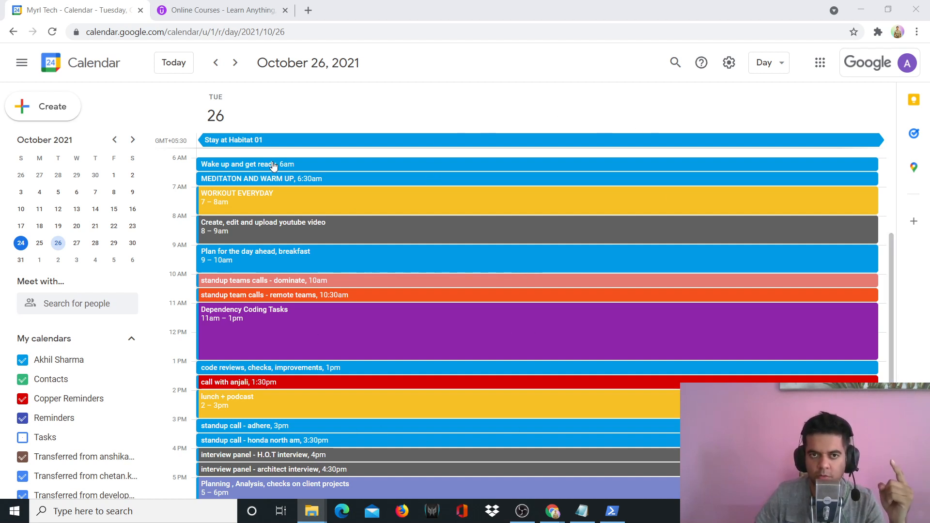
mouse_move(299, 182)
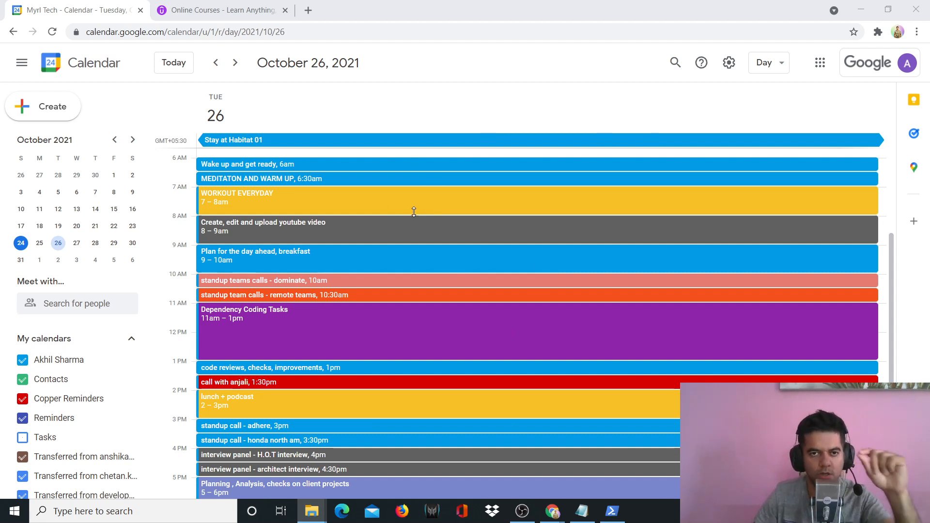
mouse_move(496, 359)
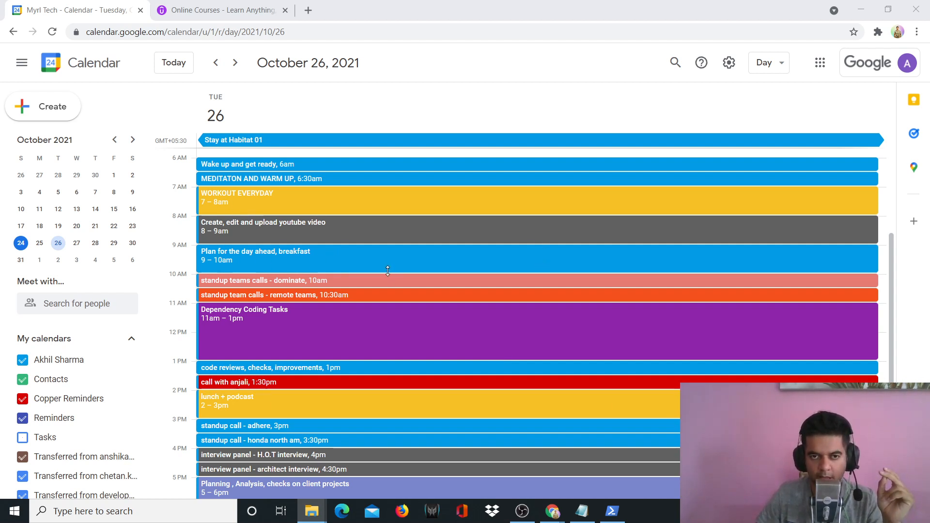
mouse_move(416, 284)
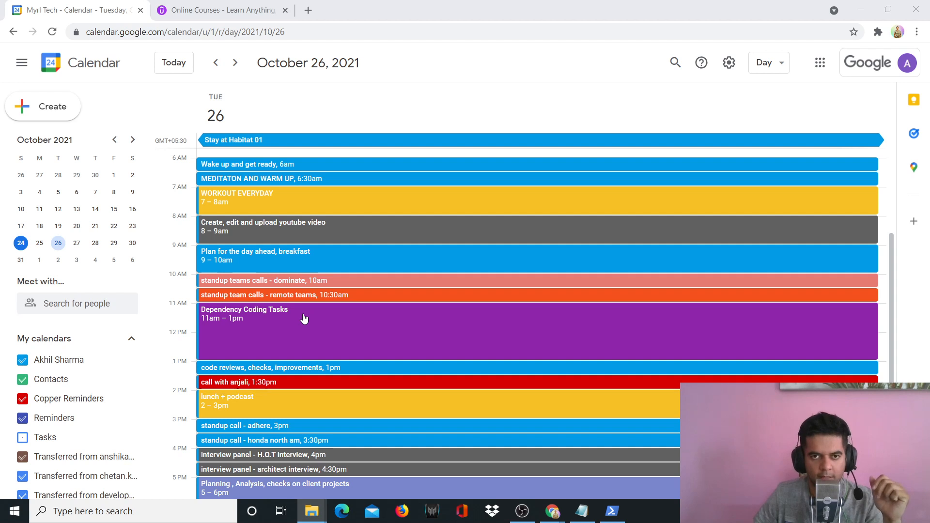
mouse_move(303, 325)
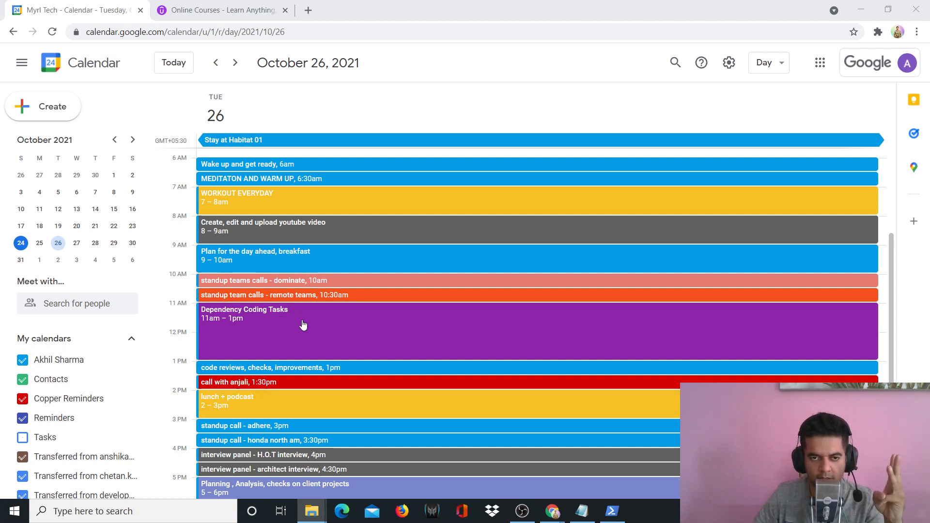
mouse_move(301, 313)
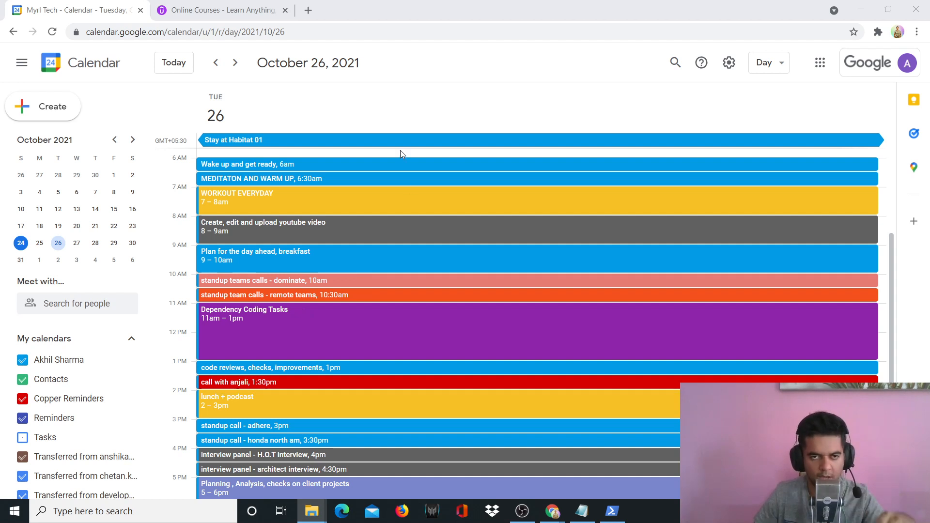
mouse_move(448, 281)
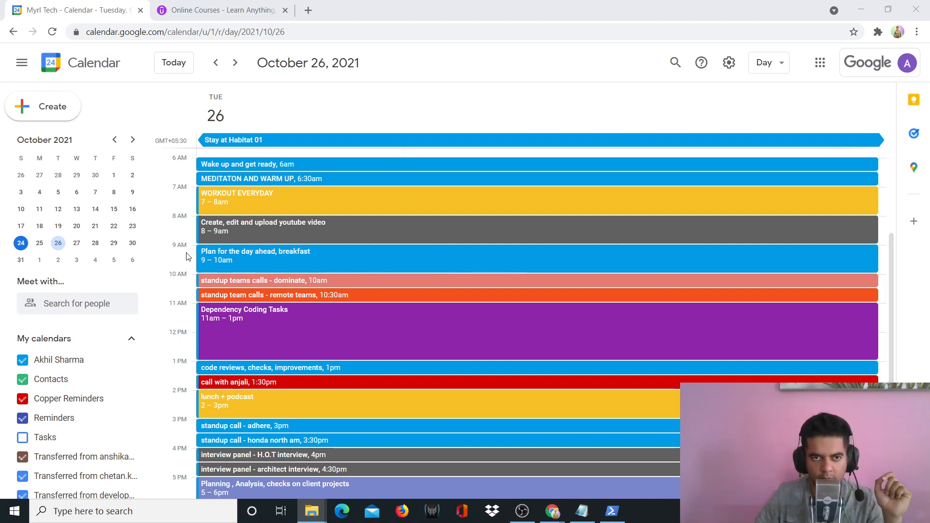
mouse_move(237, 286)
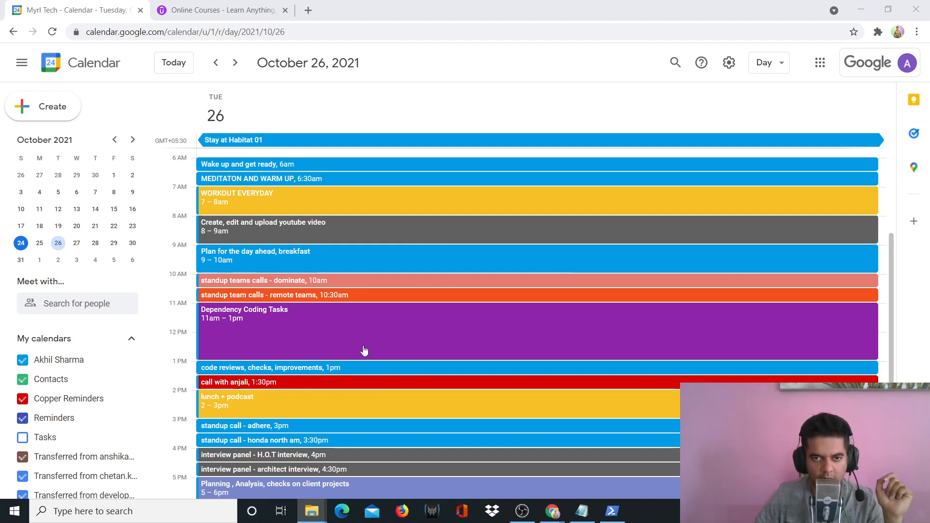
mouse_move(414, 294)
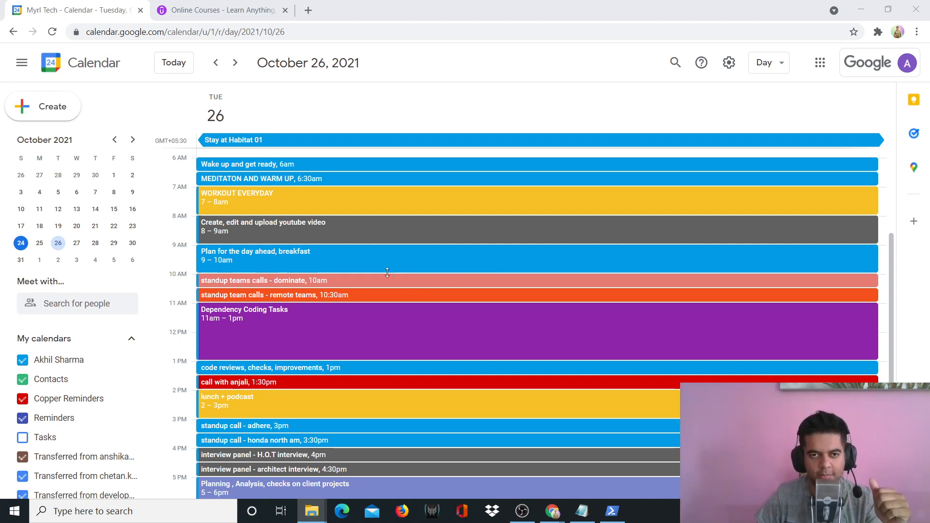
mouse_move(368, 271)
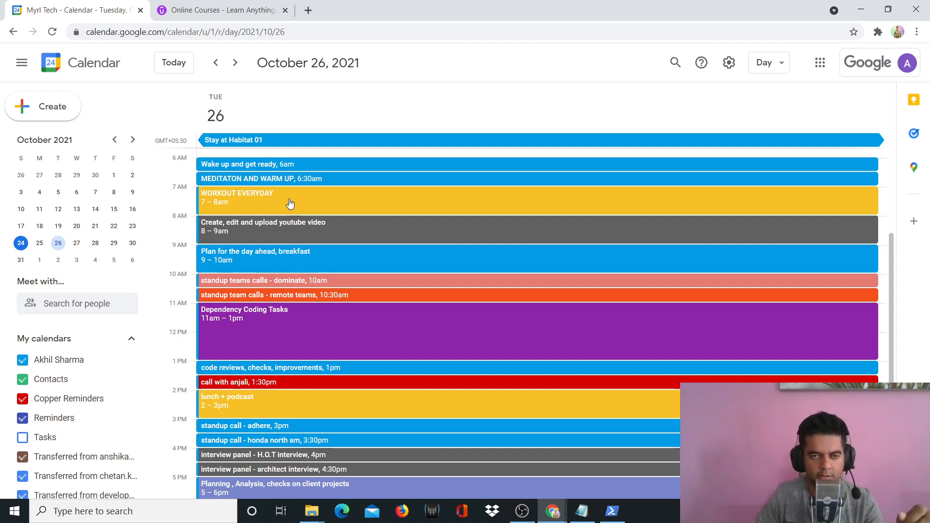
mouse_move(308, 233)
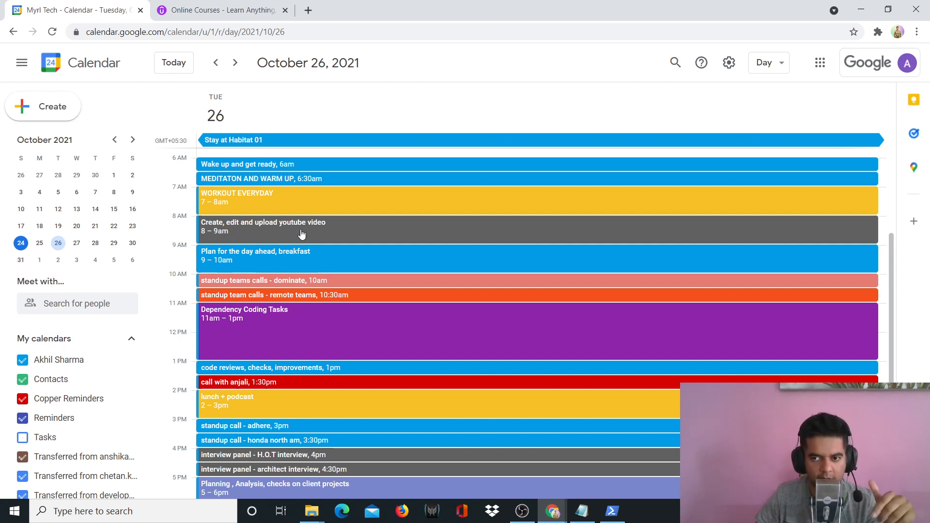
mouse_move(221, 202)
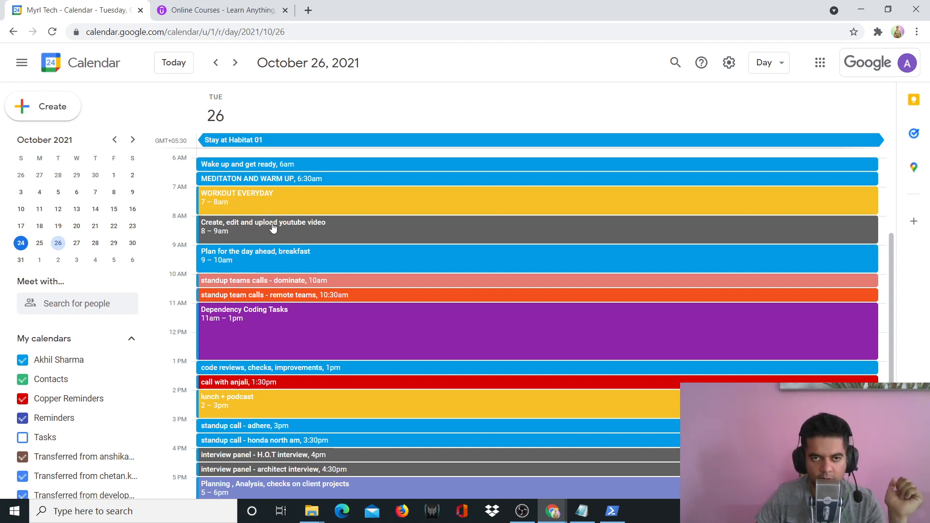
mouse_move(287, 225)
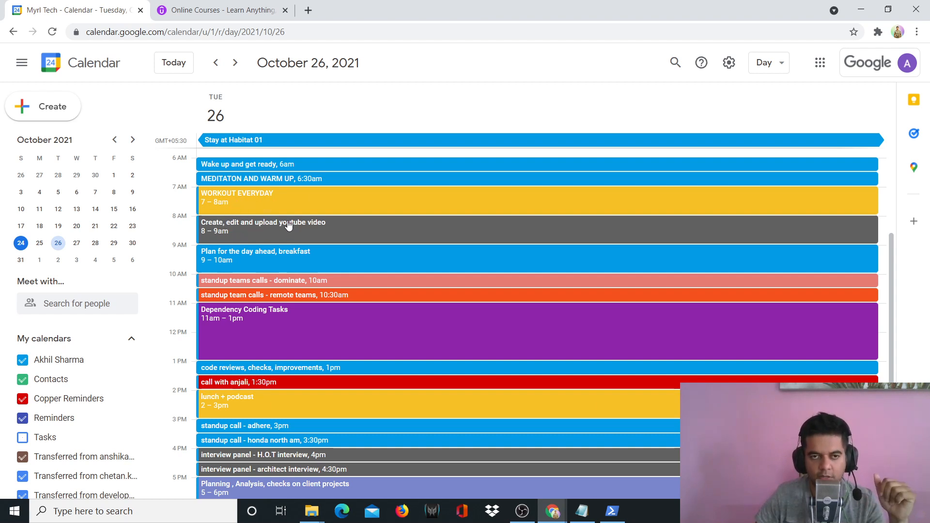
mouse_move(372, 204)
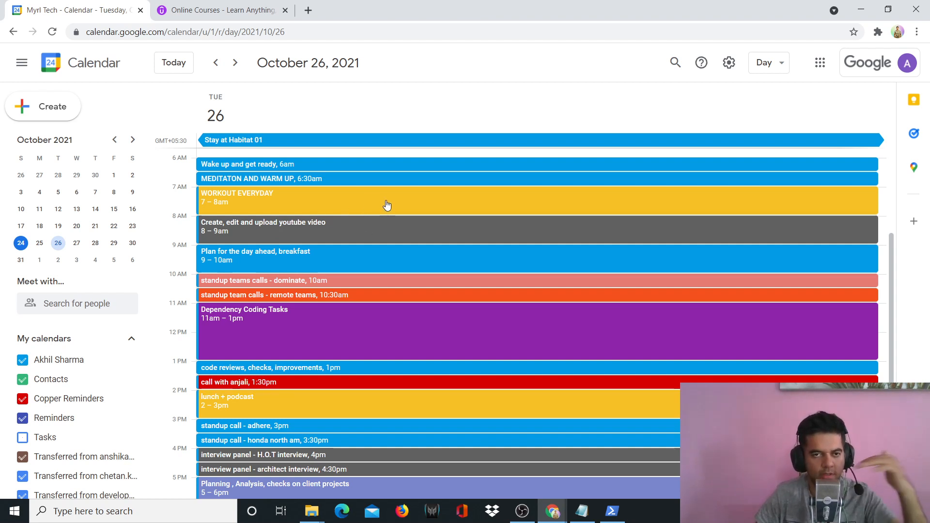
mouse_move(394, 207)
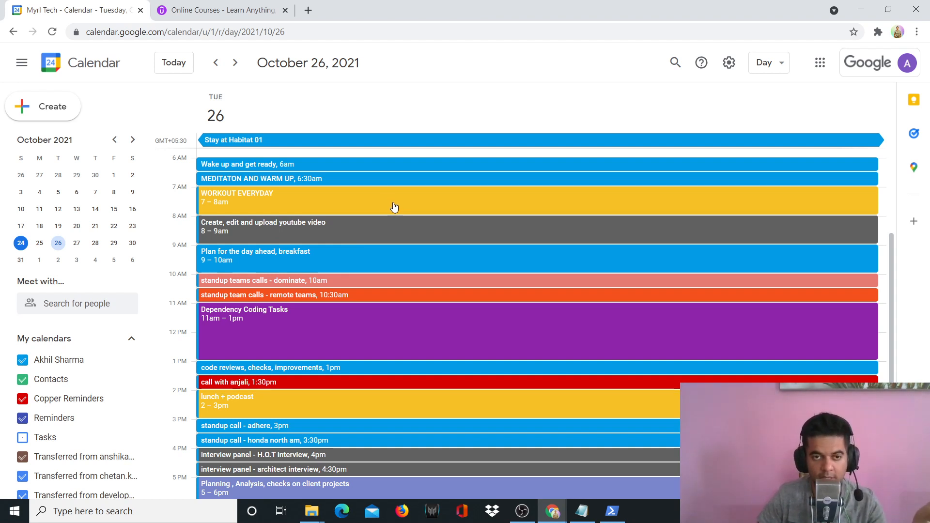
mouse_move(407, 206)
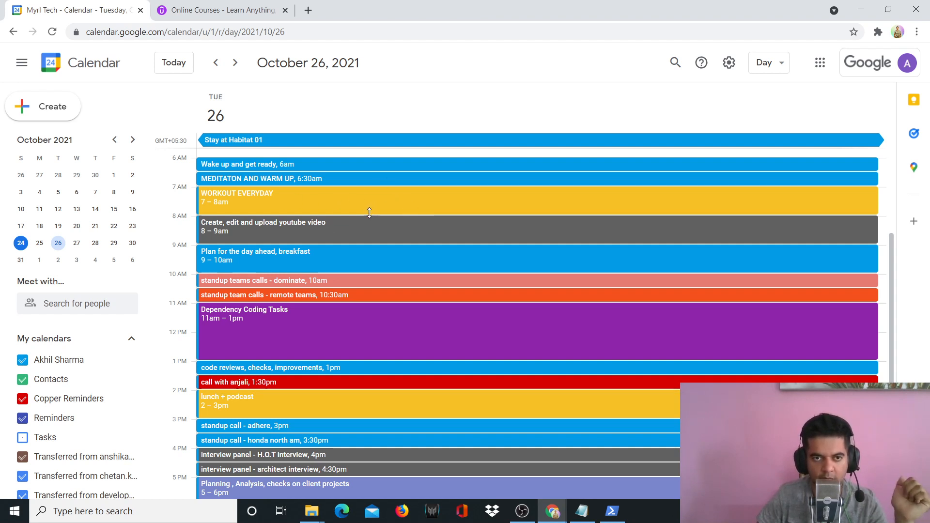
Step: Scroll the October 26 day view down to the 9 PM dinner and 9:30 PM Read blocks
scroll("down", 3)
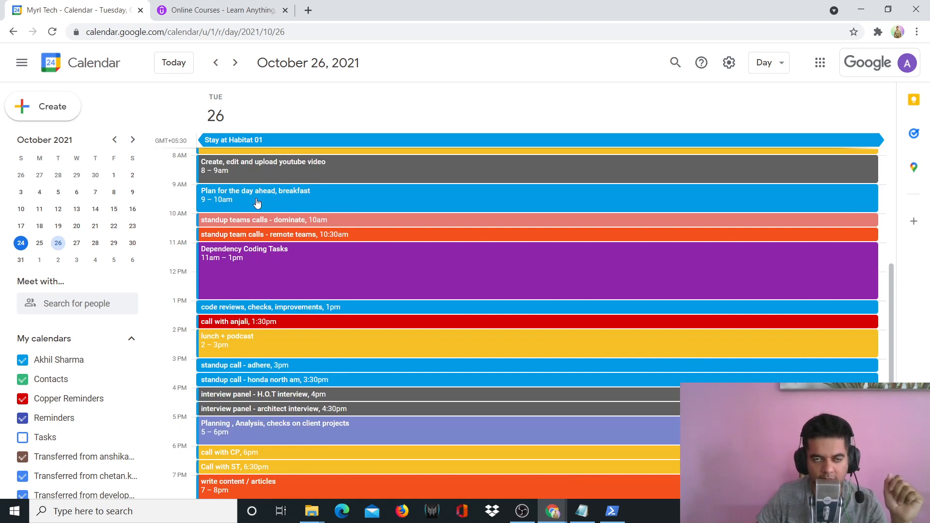
mouse_move(279, 209)
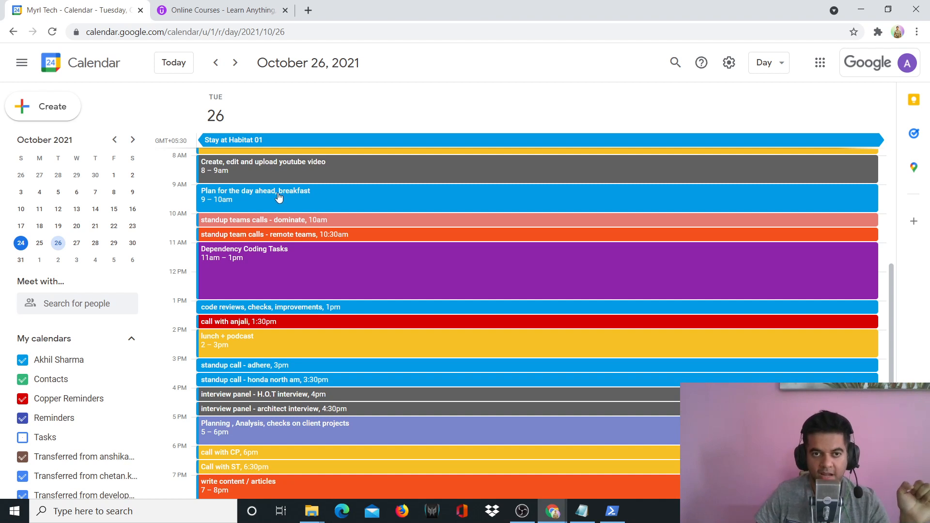
mouse_move(374, 367)
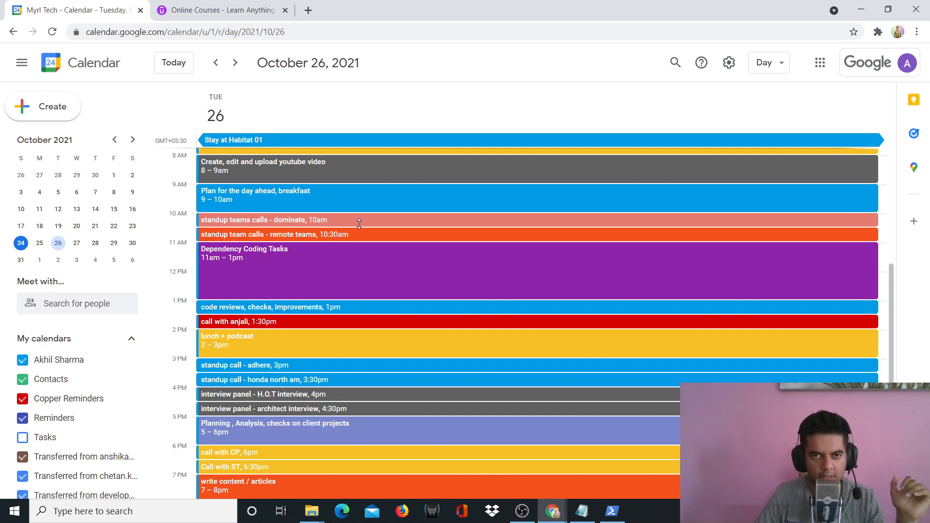
mouse_move(349, 223)
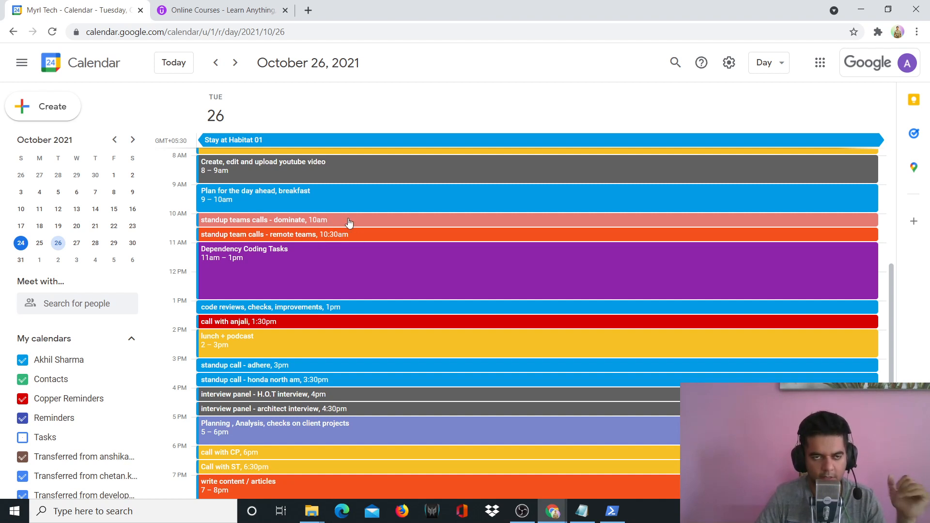
mouse_move(334, 225)
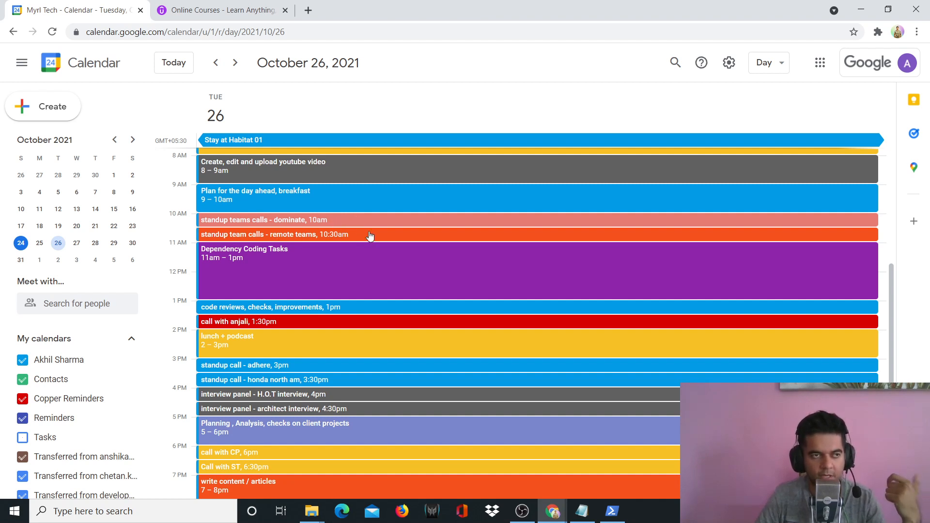
mouse_move(375, 221)
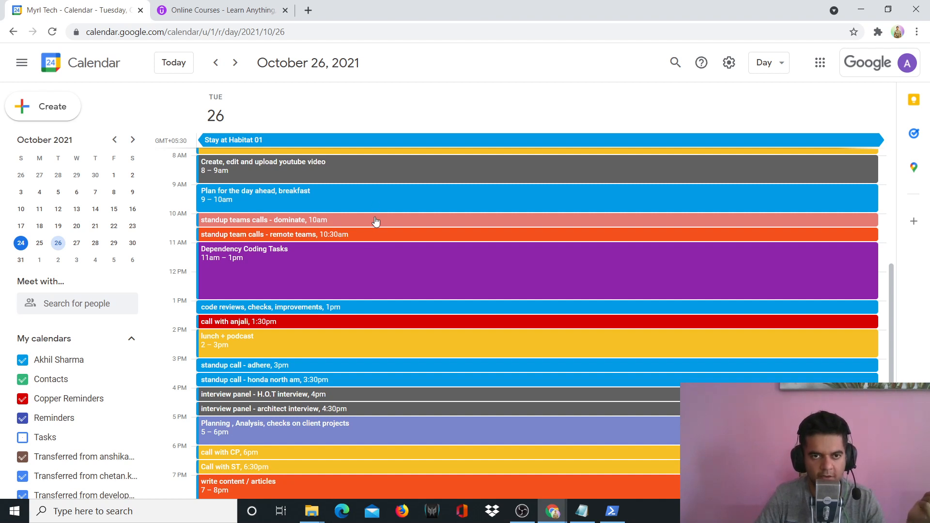
mouse_move(397, 250)
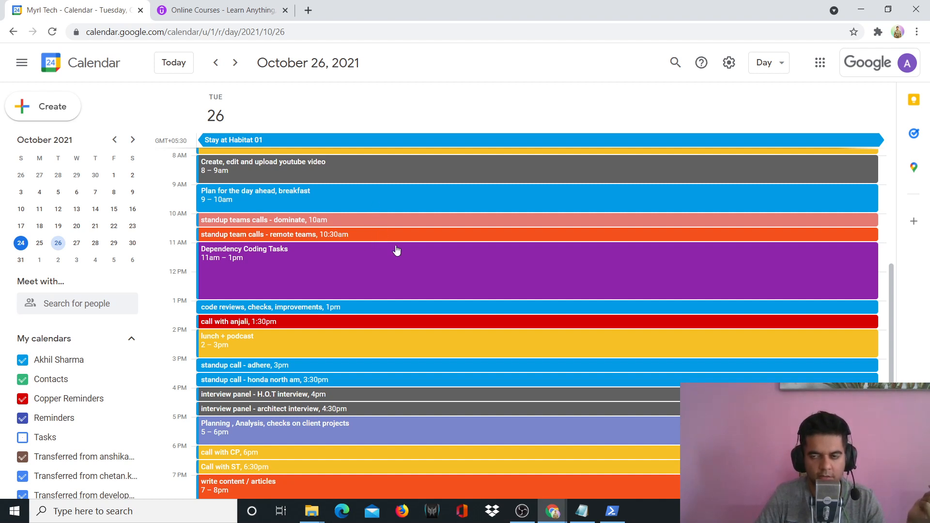
mouse_move(420, 249)
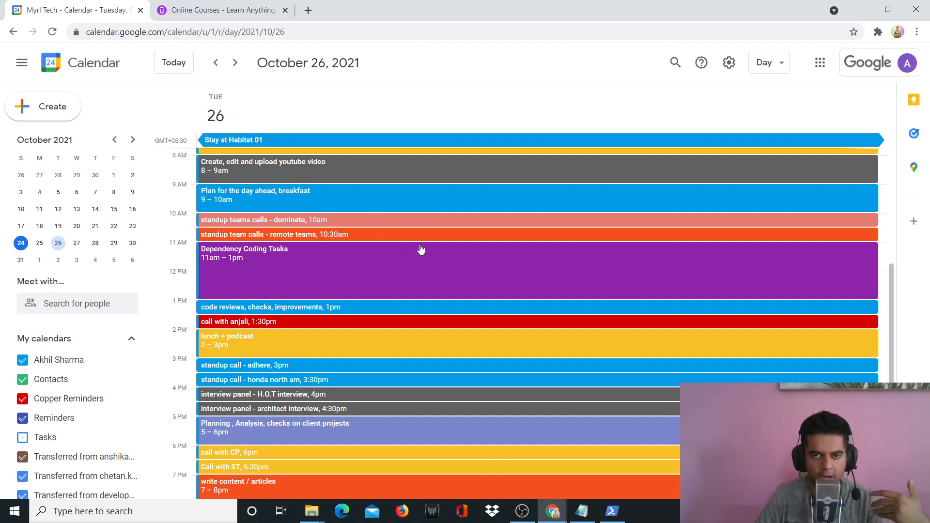
mouse_move(434, 226)
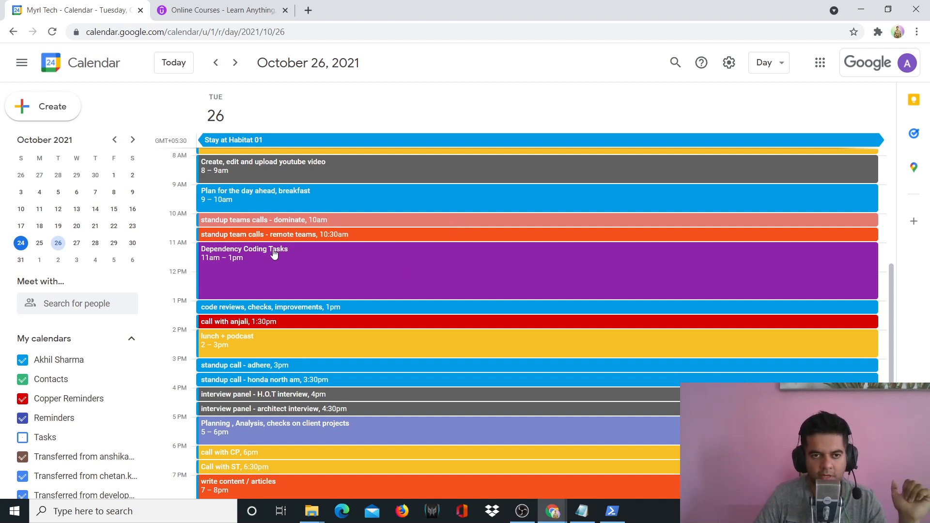
mouse_move(300, 271)
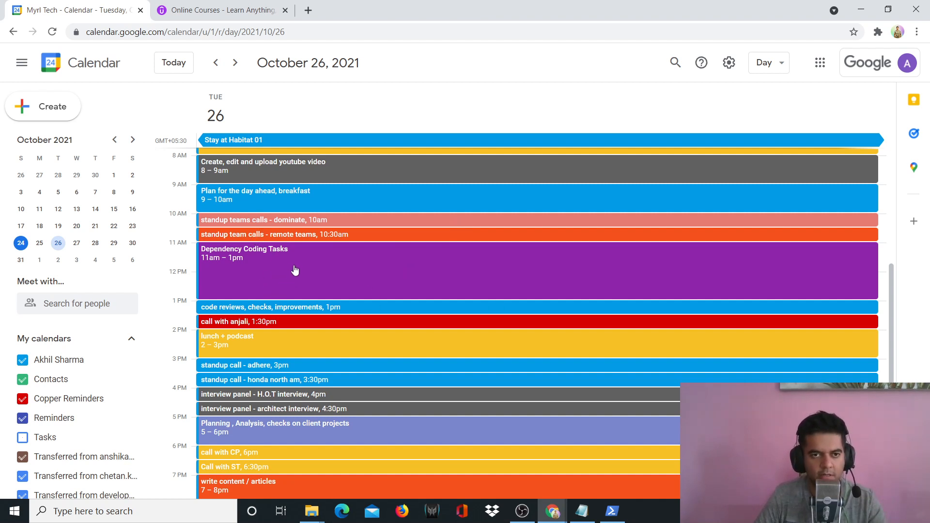
mouse_move(341, 290)
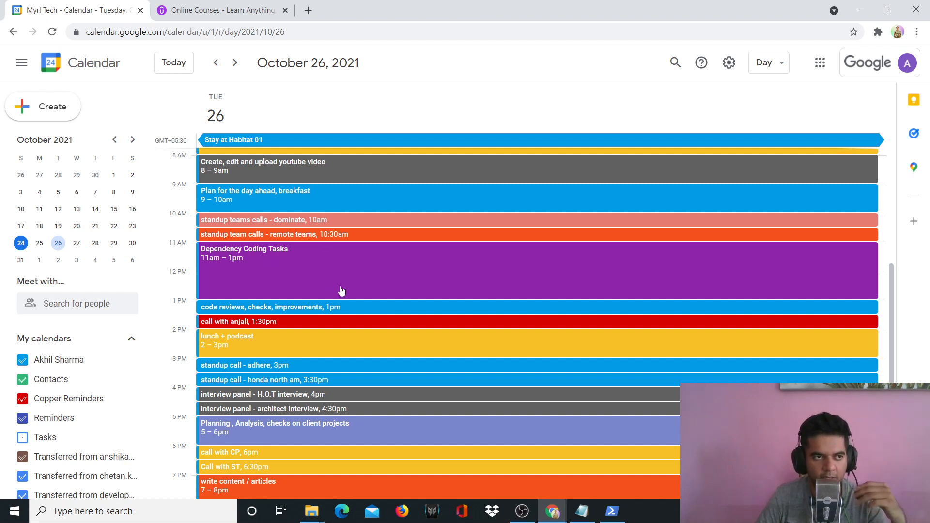
mouse_move(366, 257)
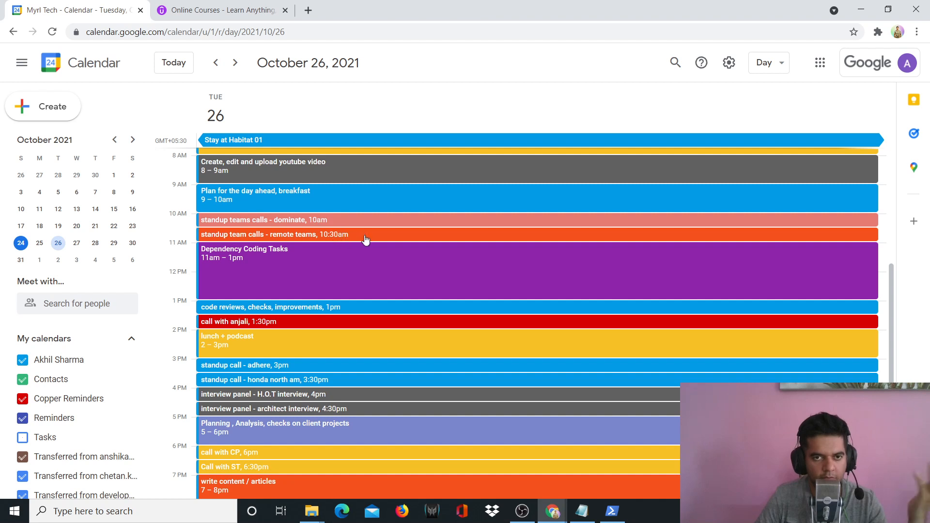
mouse_move(278, 262)
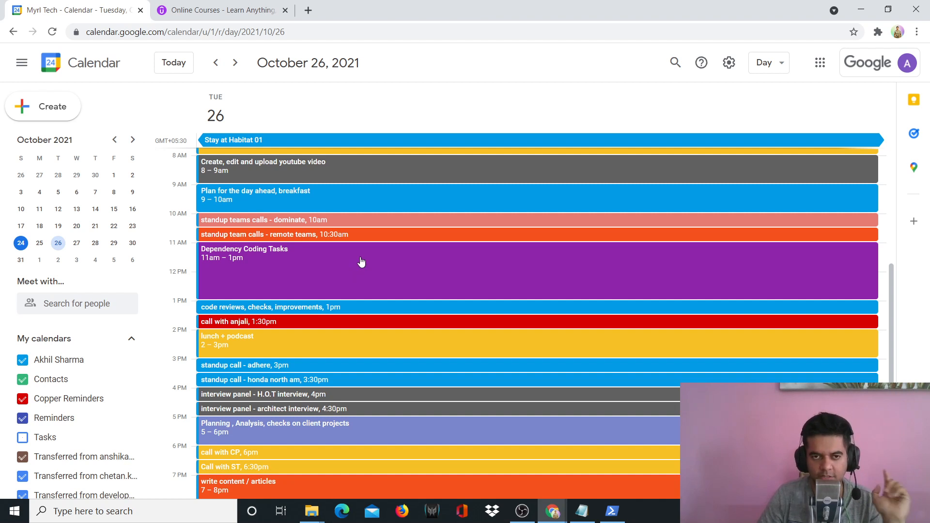
mouse_move(355, 277)
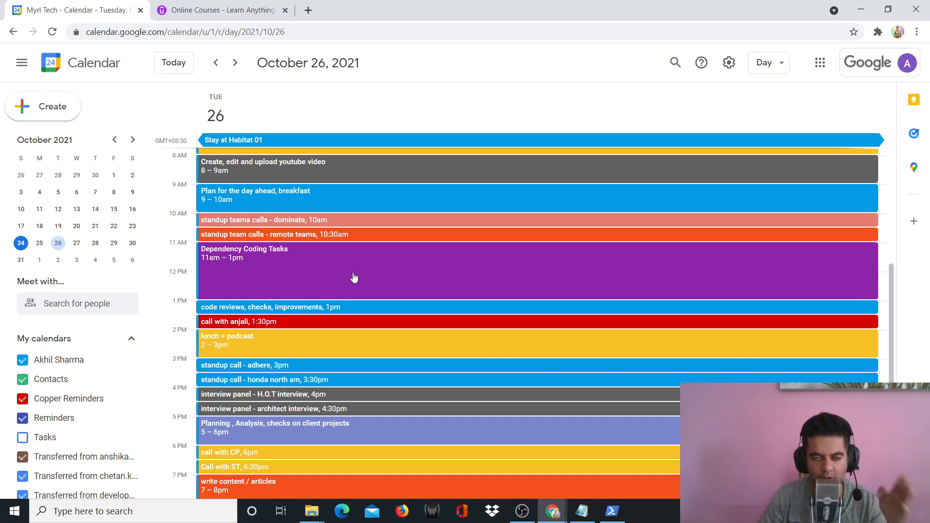
scroll("down", 3)
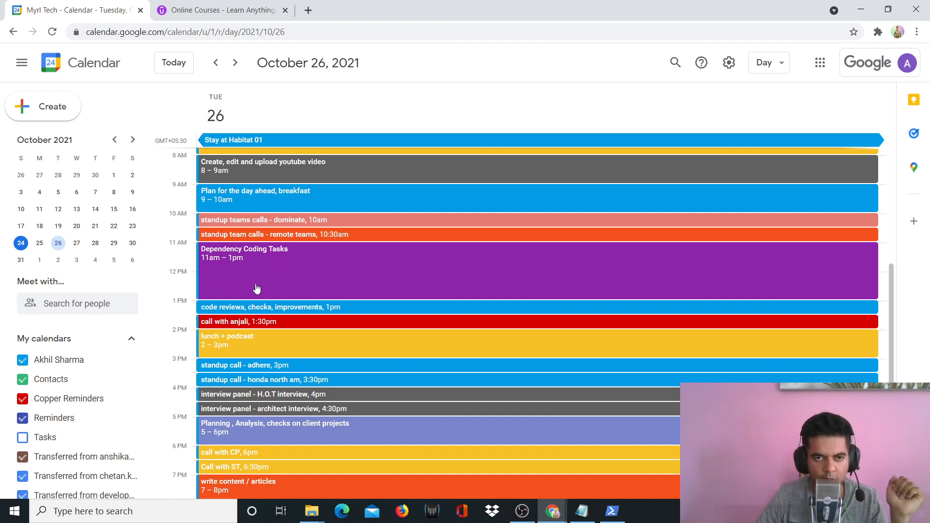
mouse_move(285, 298)
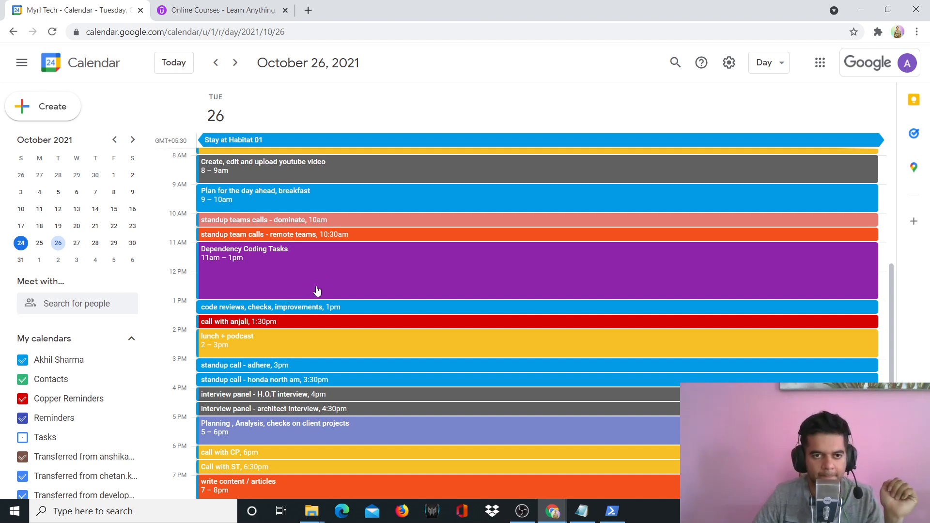
mouse_move(274, 326)
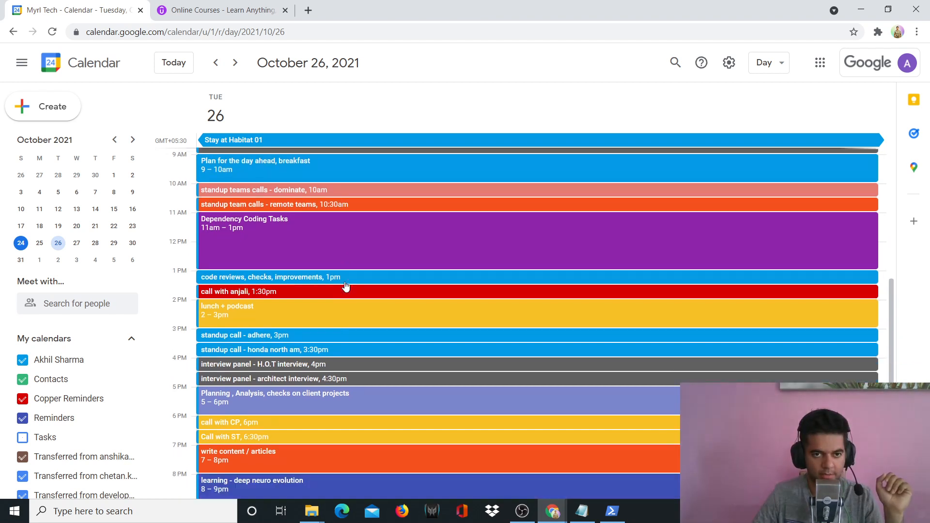
scroll("down", 3)
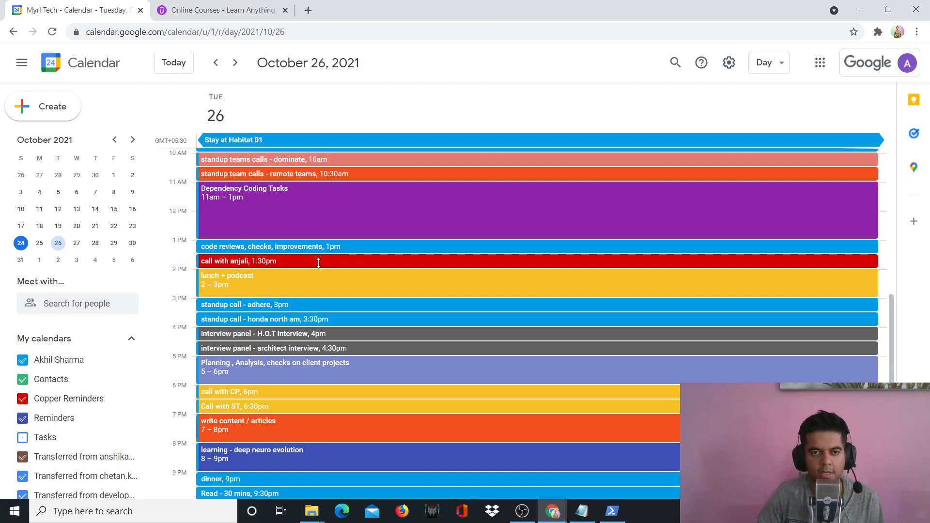
Step: Scroll further to reveal the empty 10 PM and 11 PM hours after Read
scroll("down", 3)
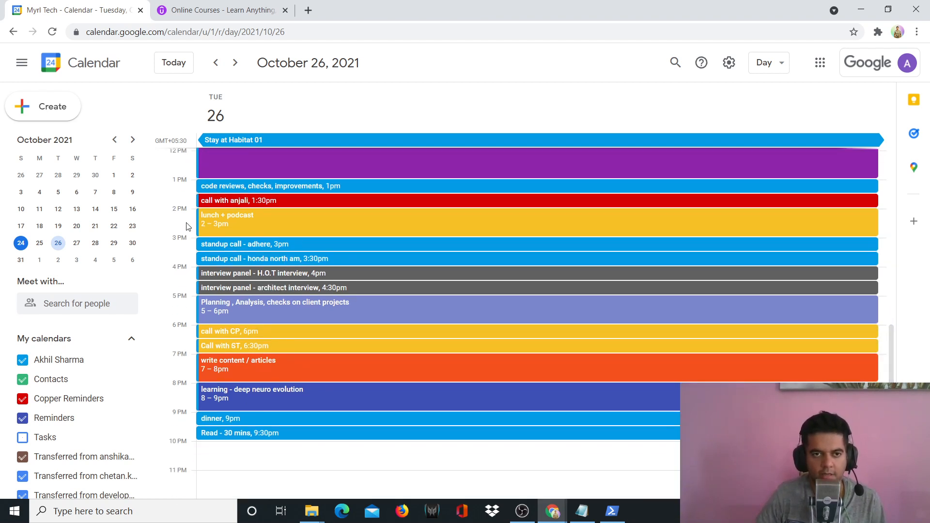
mouse_move(273, 223)
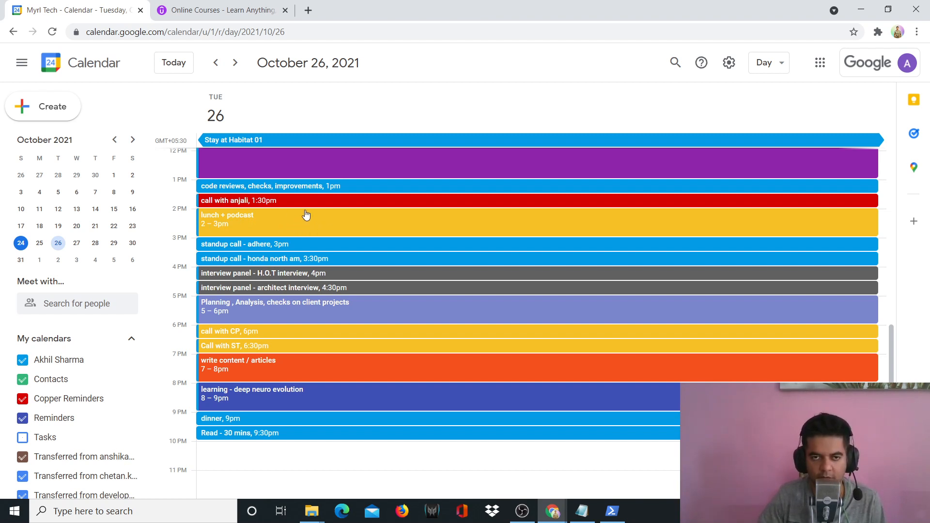
mouse_move(316, 230)
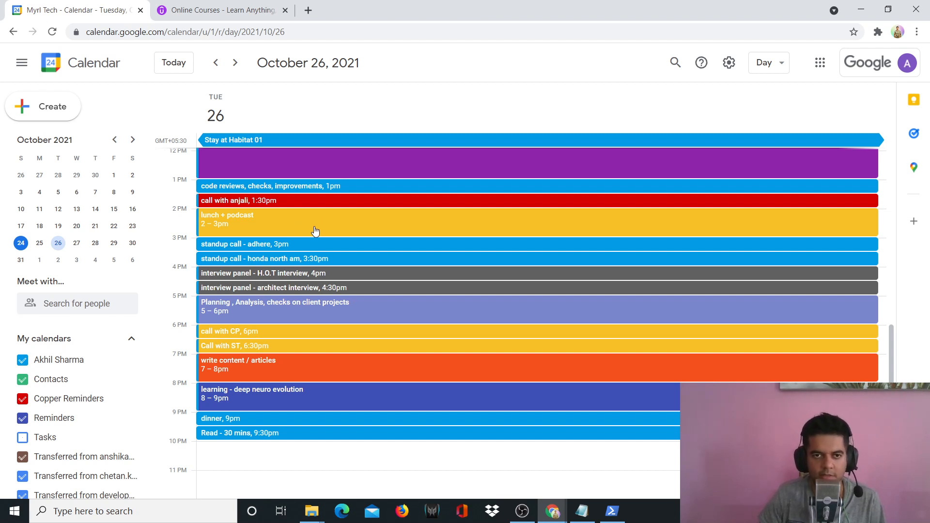
mouse_move(210, 220)
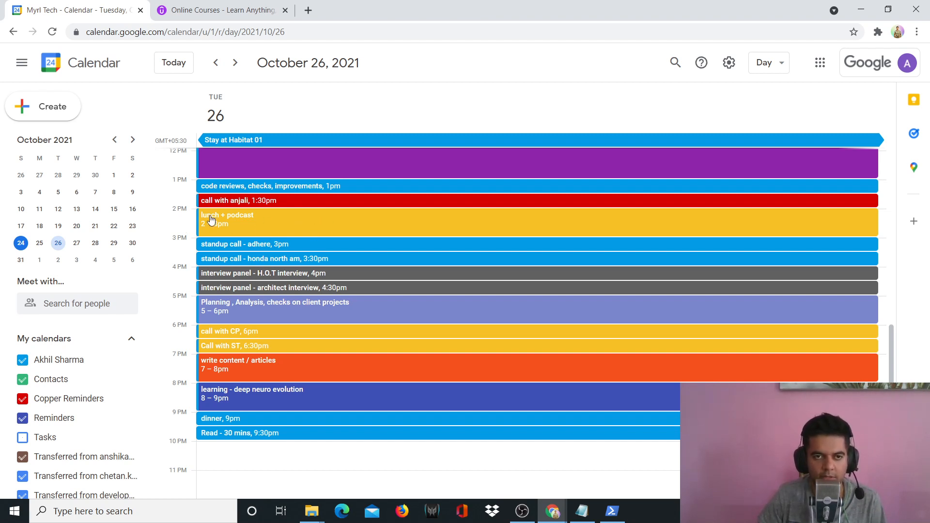
mouse_move(215, 244)
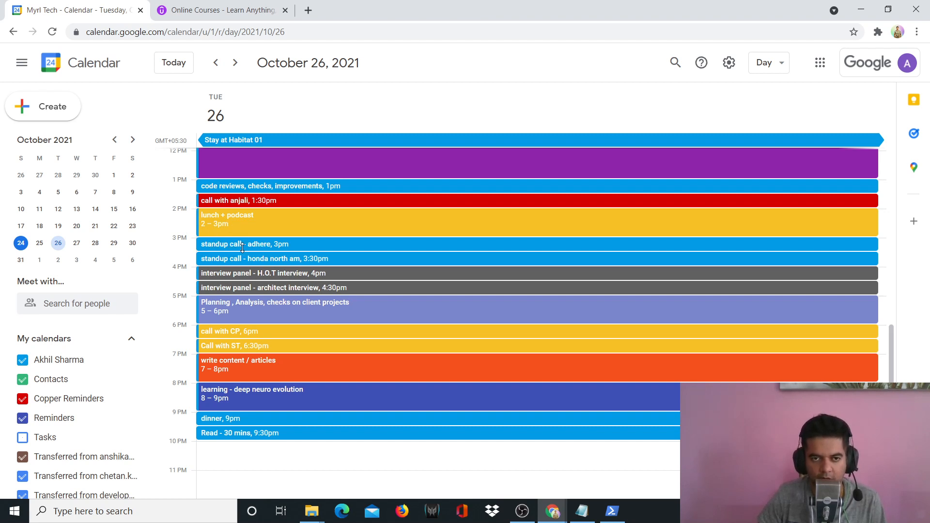
mouse_move(271, 245)
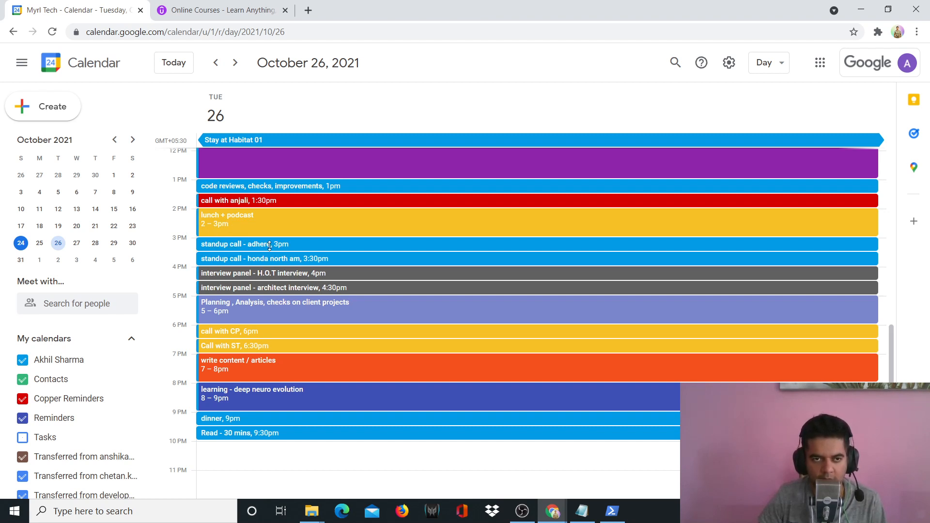
mouse_move(274, 248)
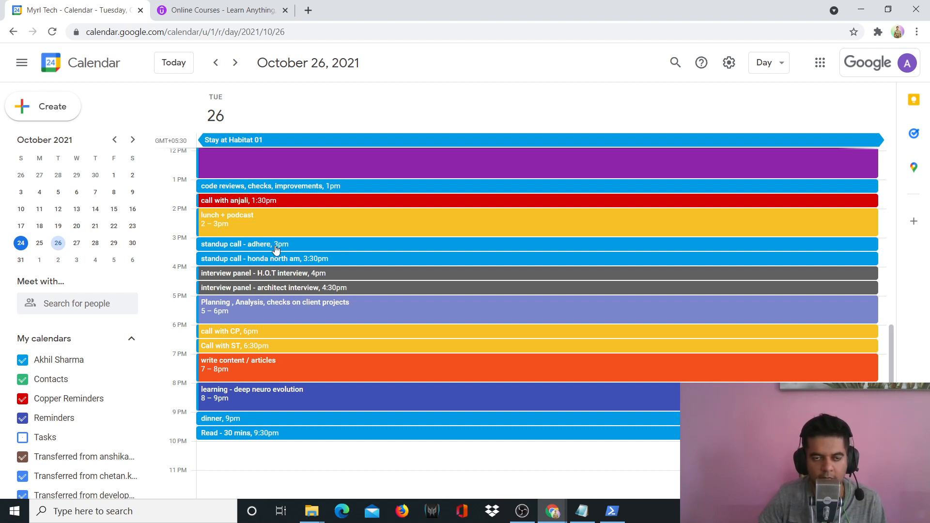
mouse_move(290, 249)
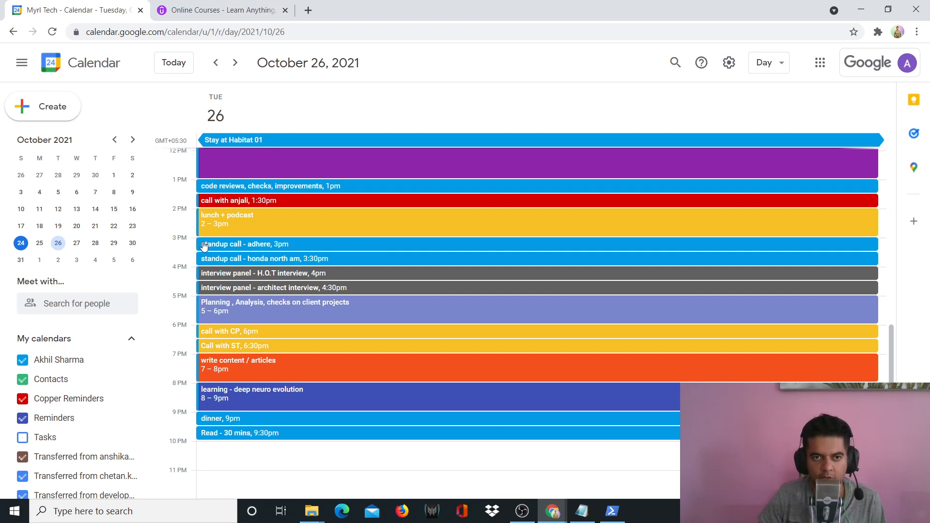
mouse_move(326, 244)
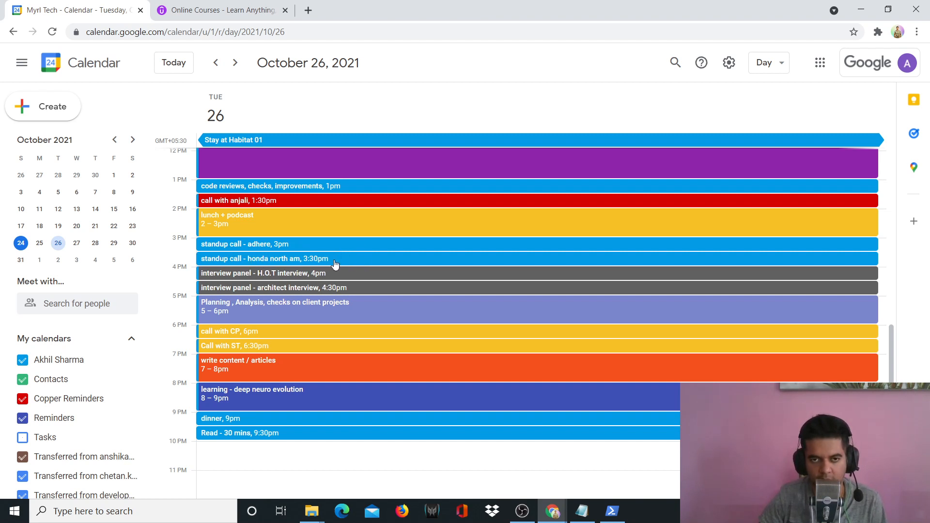
mouse_move(303, 261)
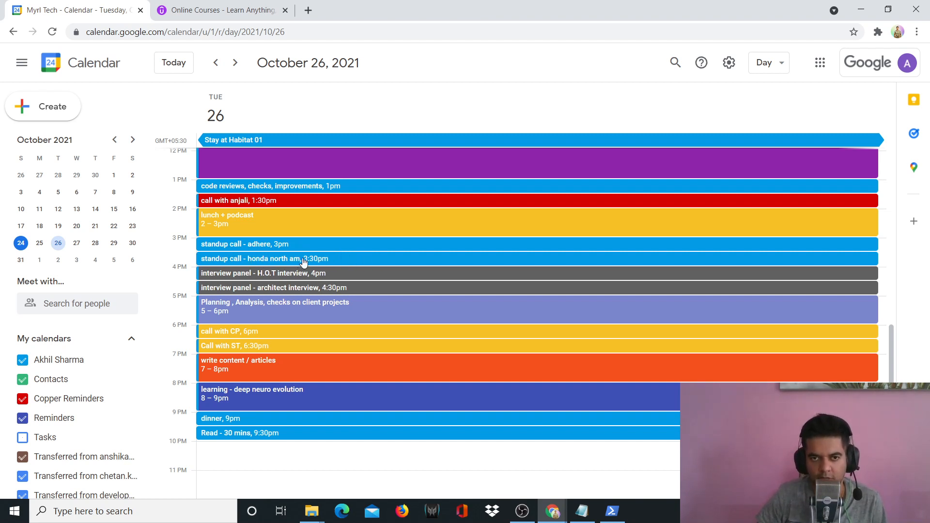
mouse_move(303, 245)
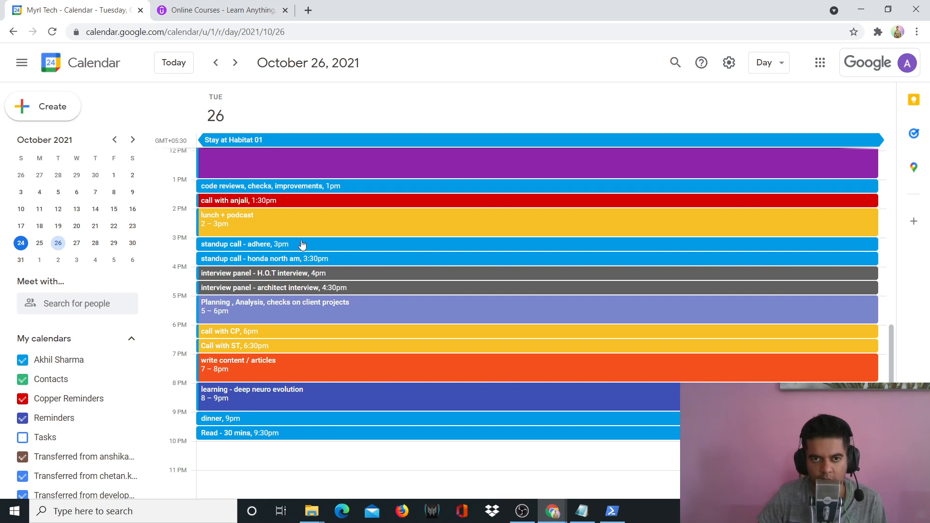
mouse_move(319, 246)
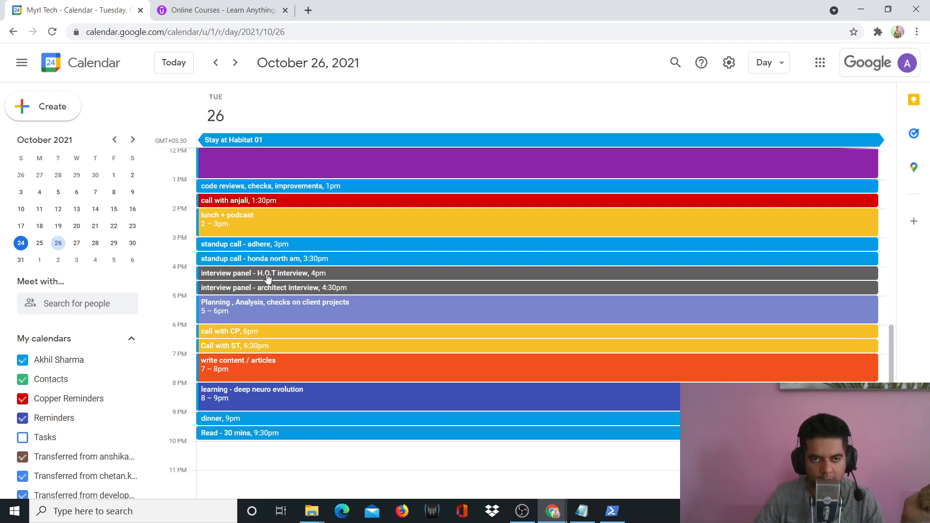
mouse_move(299, 276)
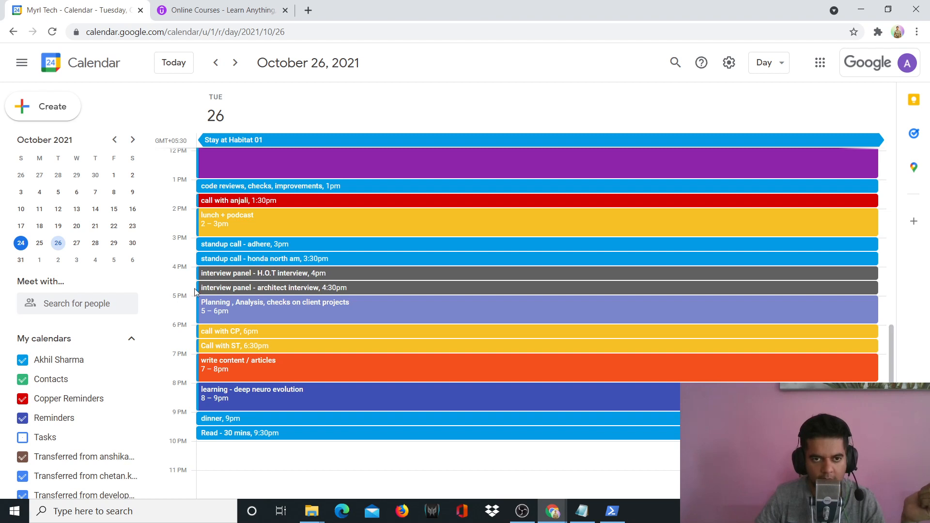
mouse_move(295, 291)
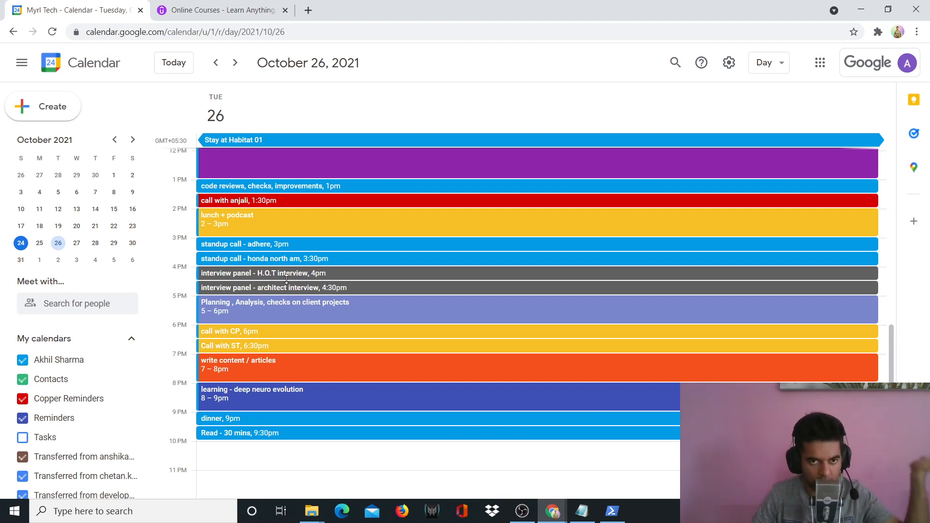
mouse_move(338, 290)
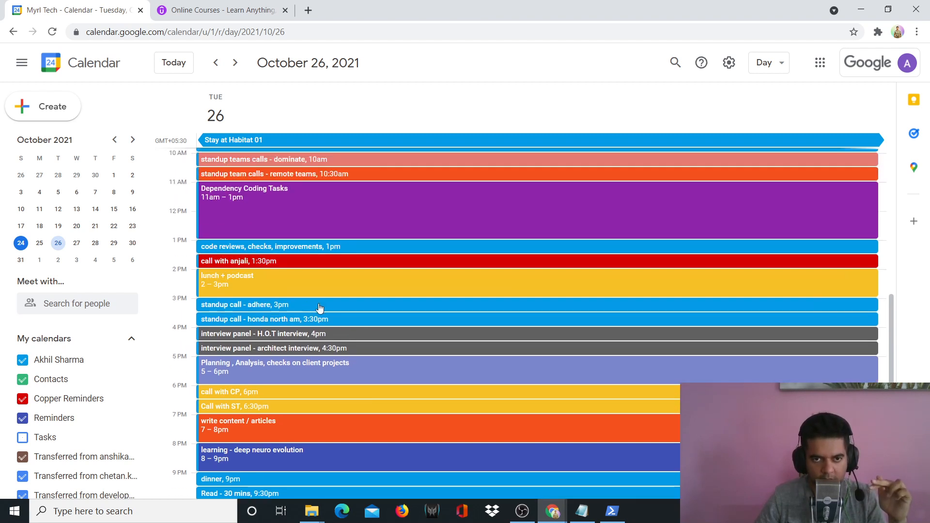
mouse_move(272, 235)
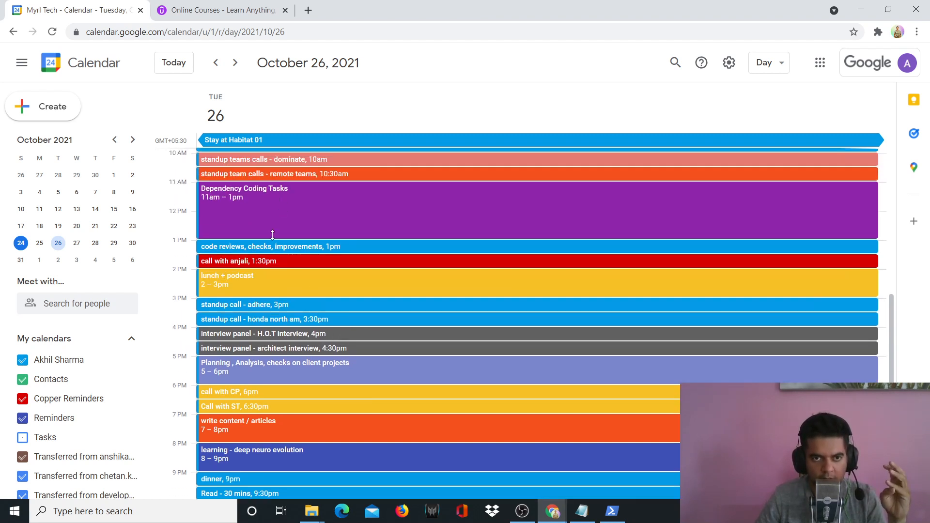
scroll("down", 3)
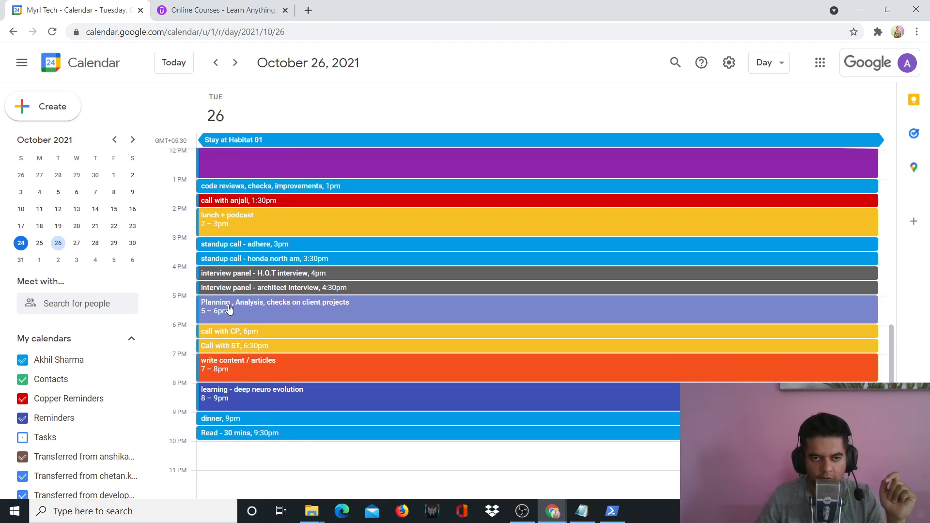
mouse_move(281, 256)
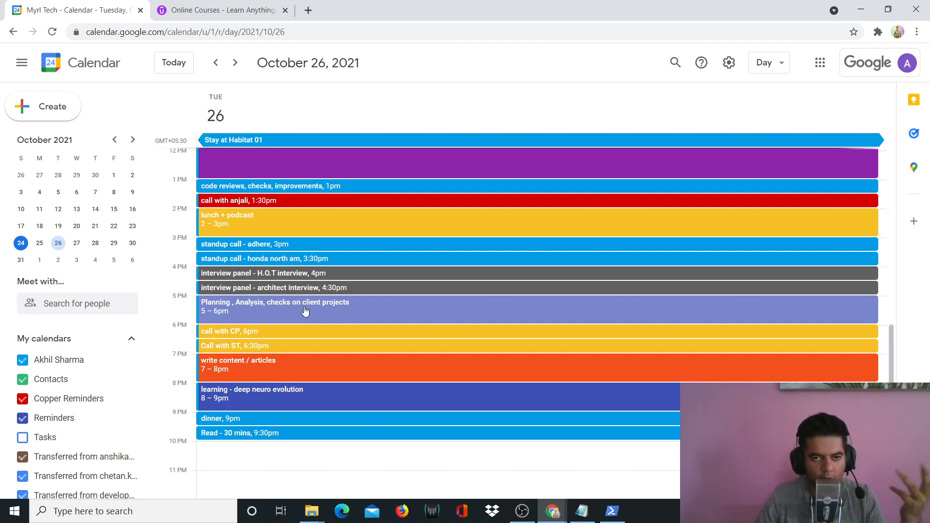
mouse_move(328, 315)
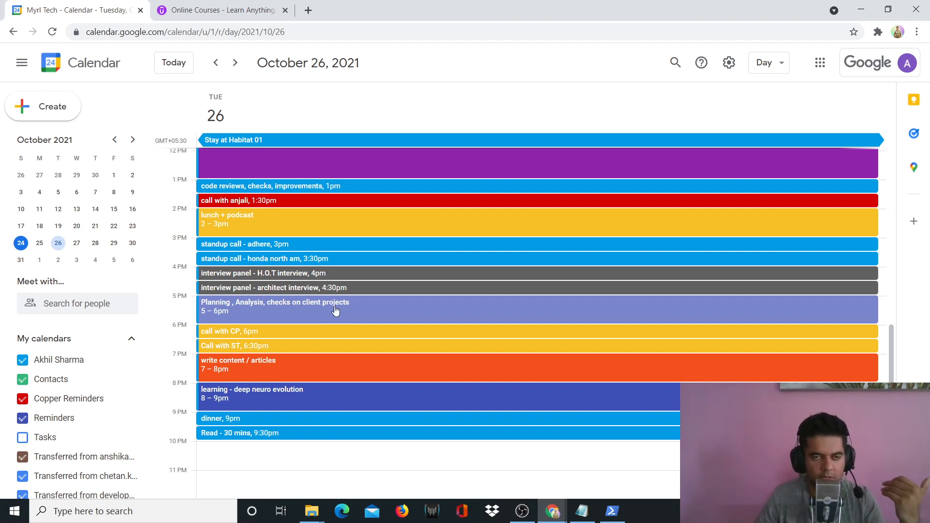
mouse_move(362, 257)
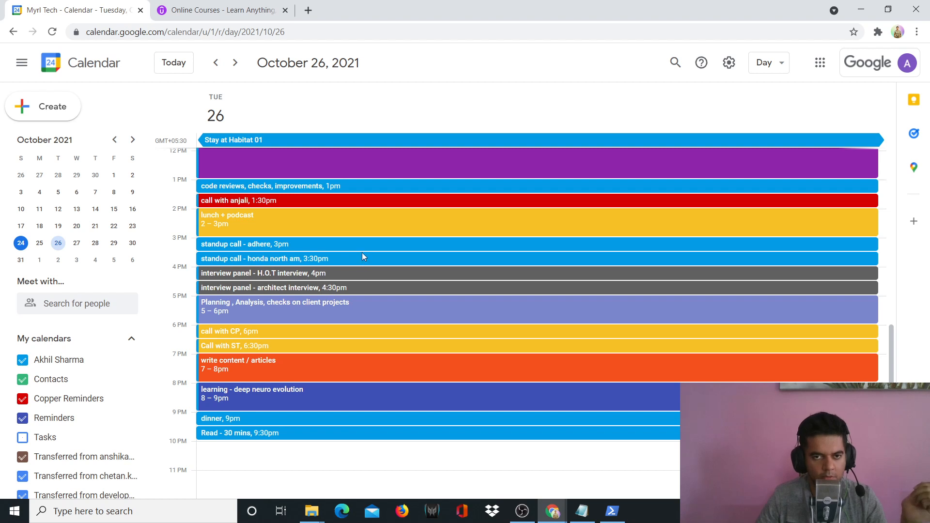
mouse_move(390, 310)
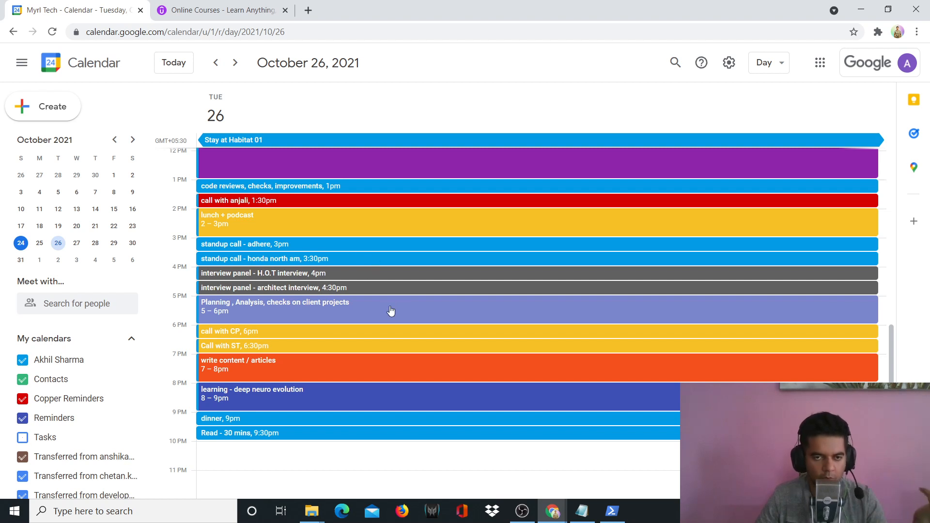
mouse_move(269, 321)
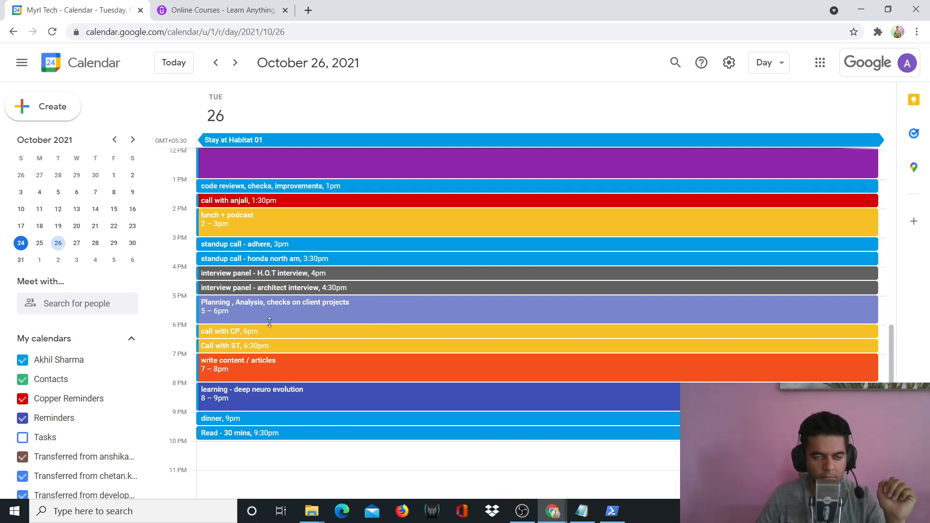
mouse_move(242, 333)
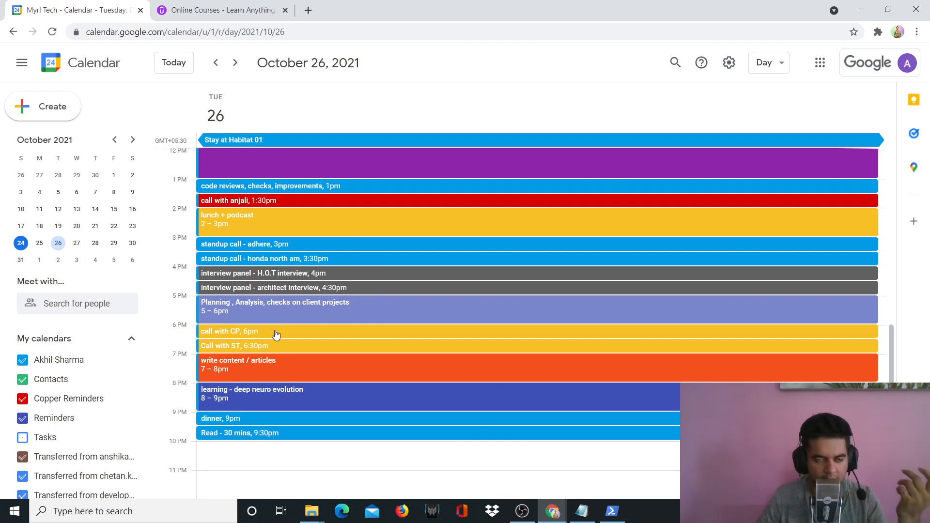
mouse_move(308, 323)
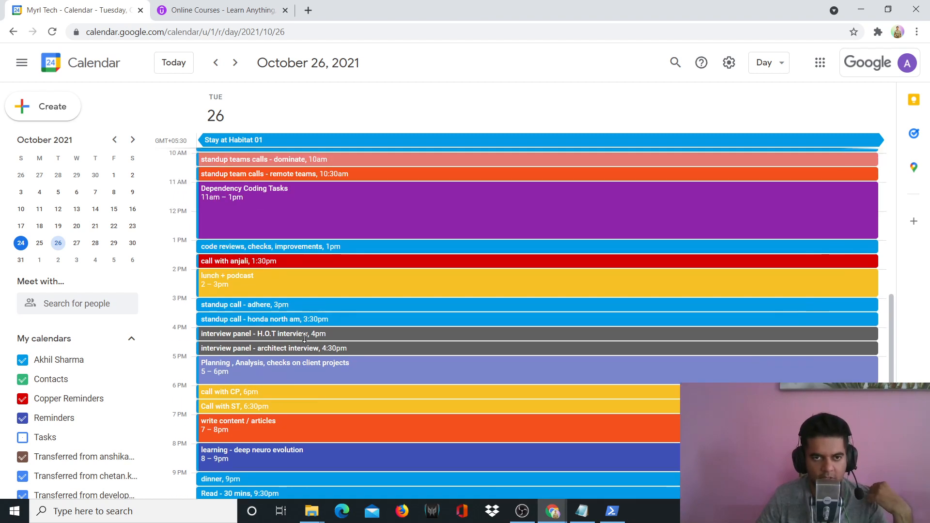
scroll("down", 3)
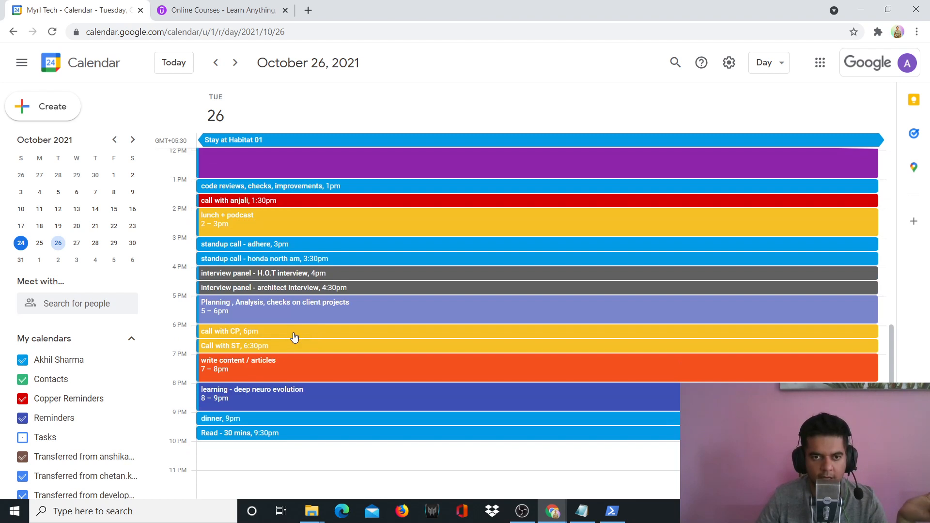
mouse_move(296, 337)
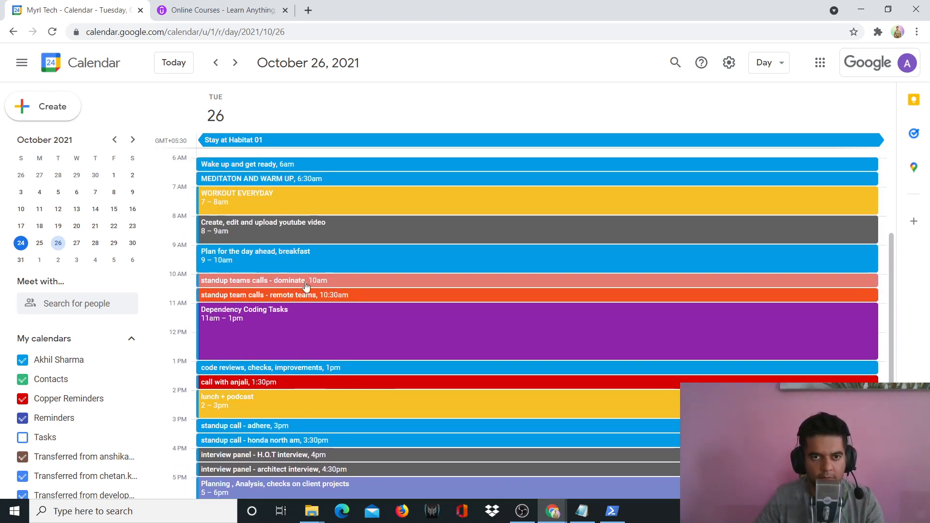
mouse_move(374, 299)
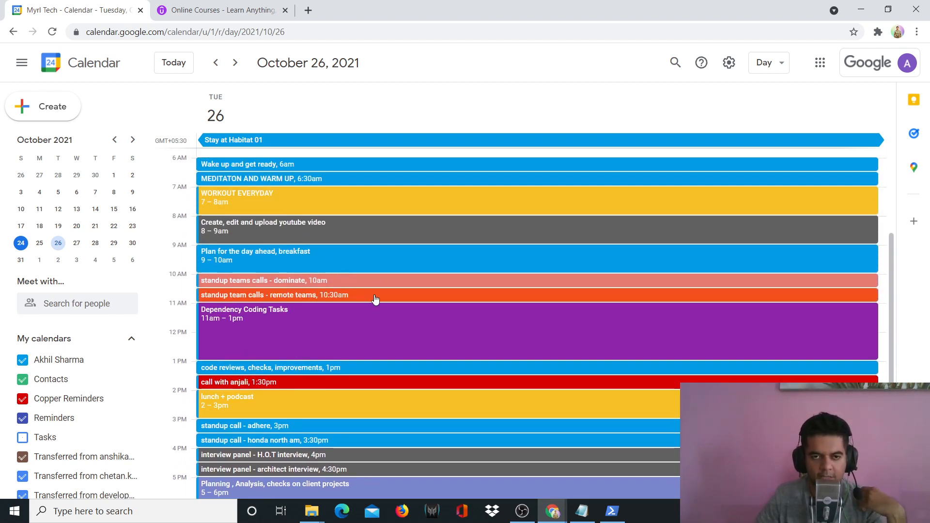
scroll("down", 3)
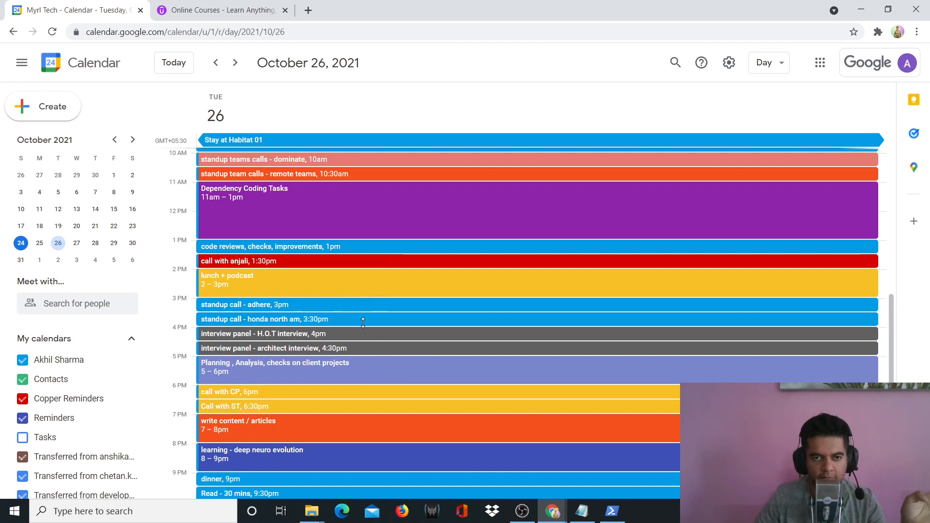
mouse_move(357, 316)
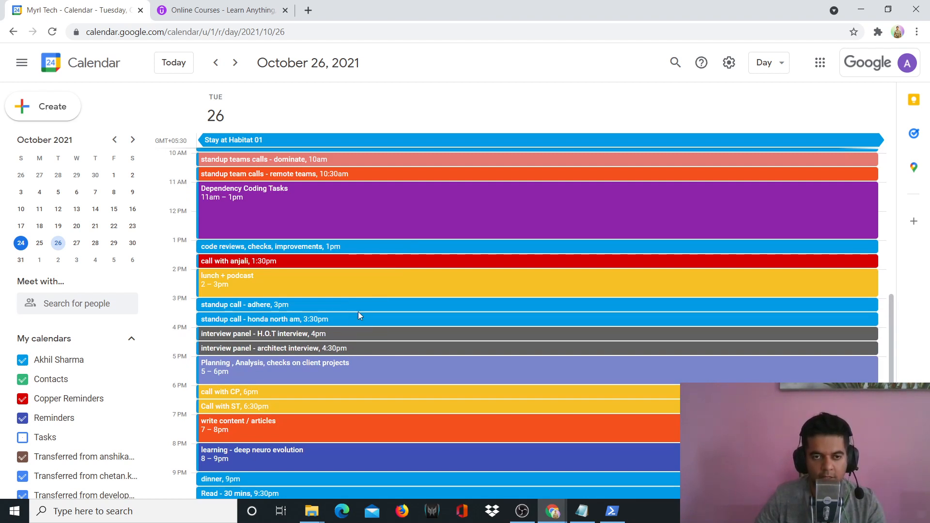
mouse_move(354, 310)
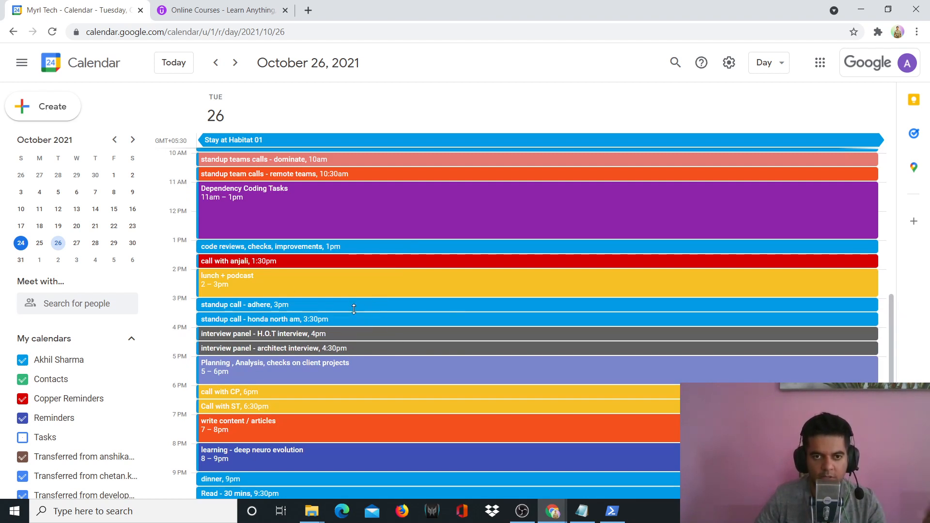
scroll("down", 3)
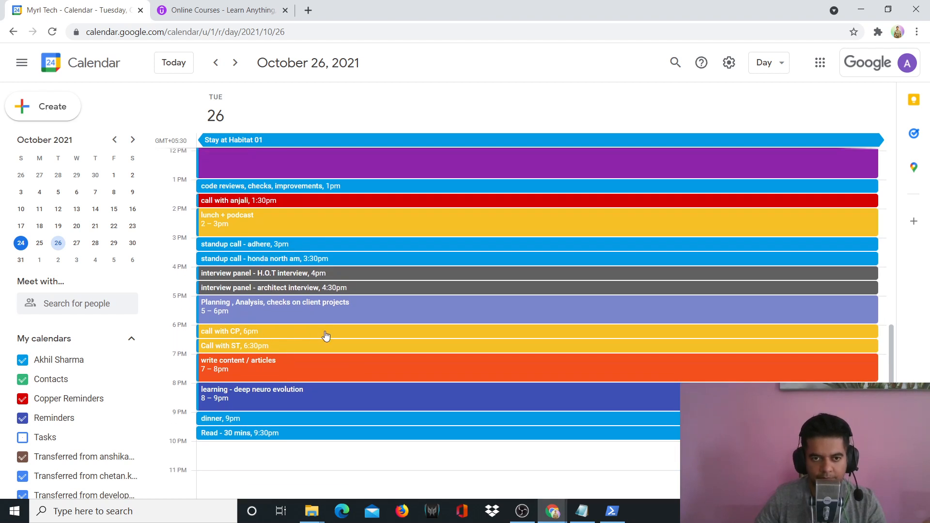
mouse_move(321, 337)
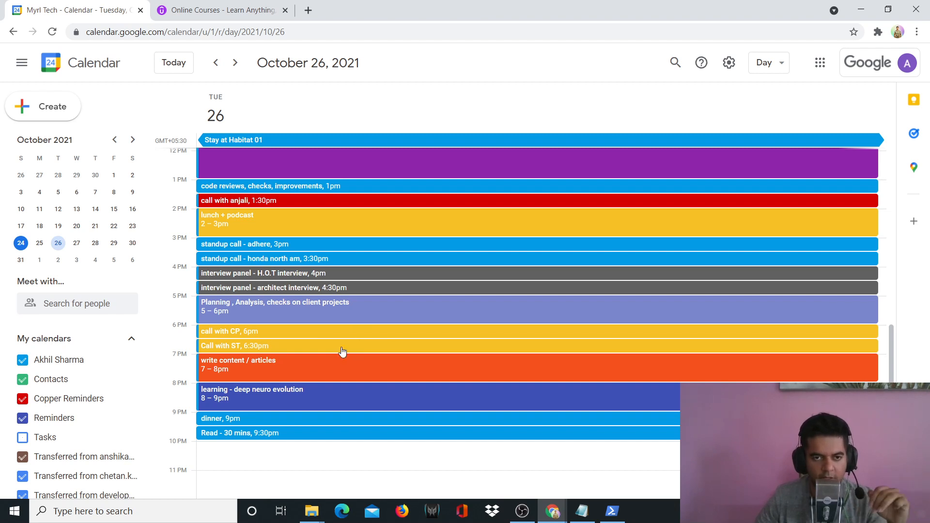
mouse_move(158, 340)
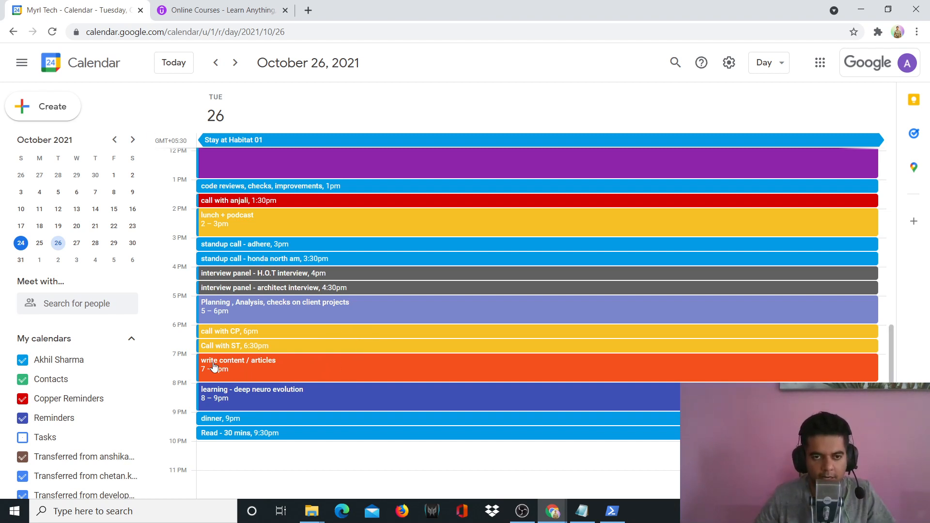
mouse_move(357, 372)
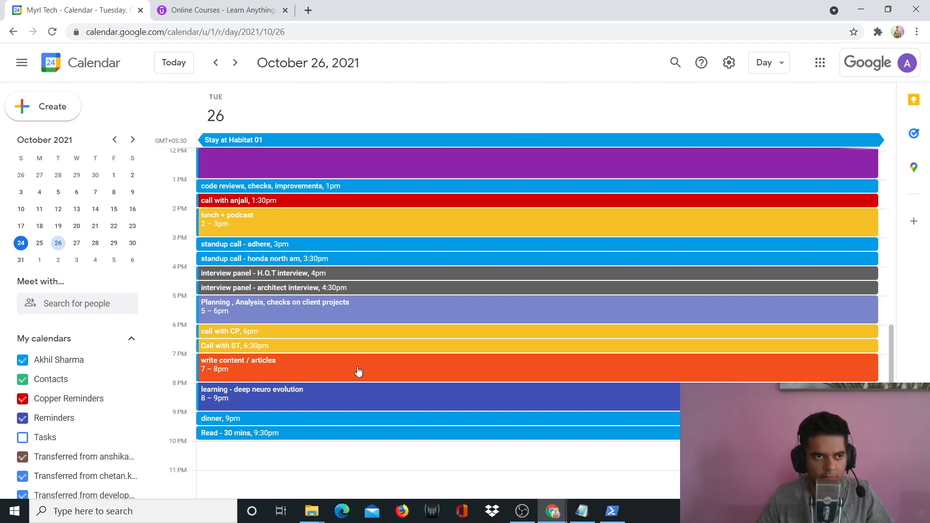
mouse_move(315, 376)
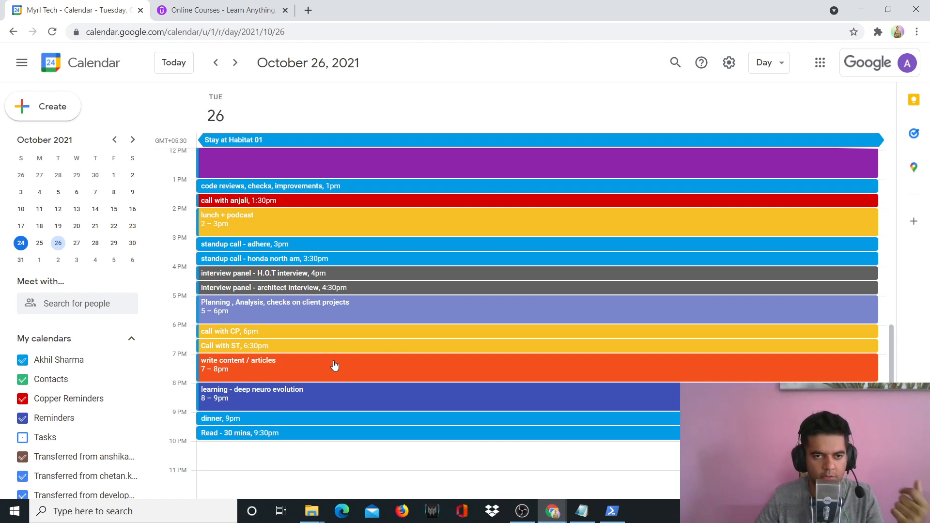
mouse_move(290, 349)
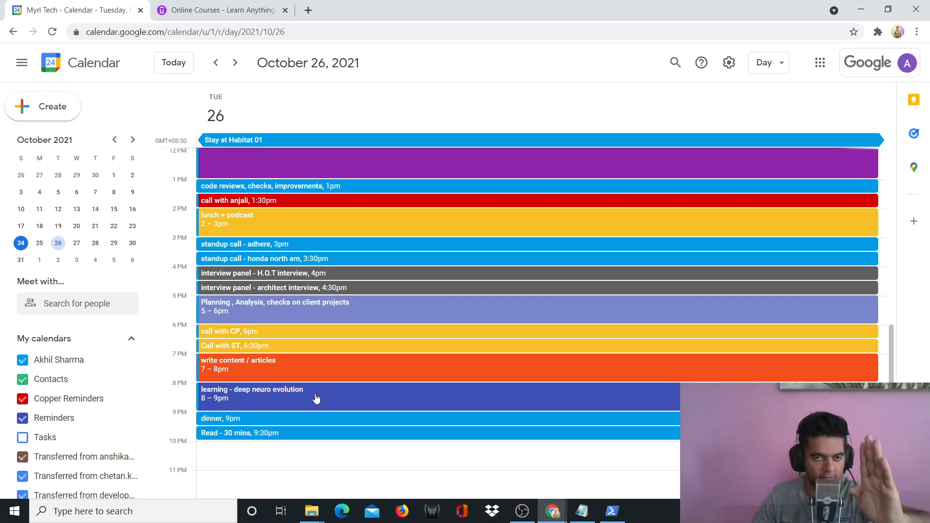
mouse_move(336, 403)
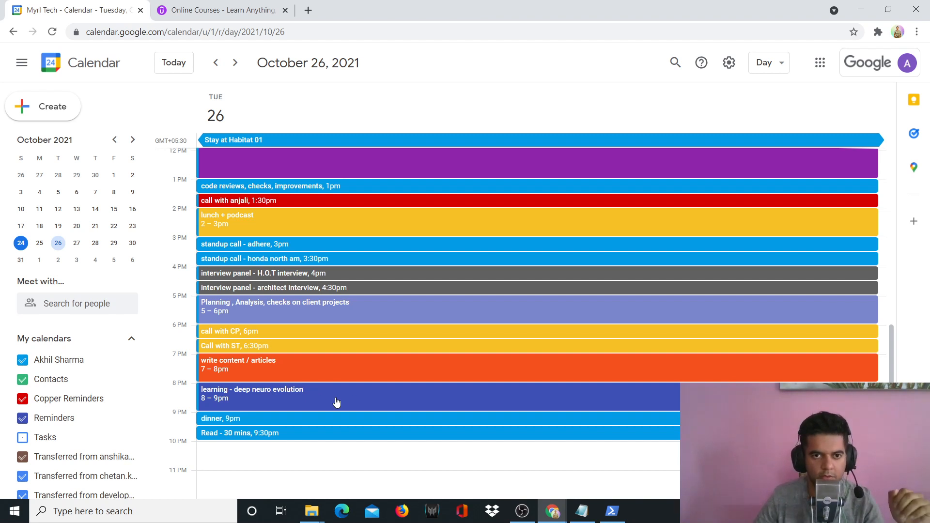
mouse_move(294, 400)
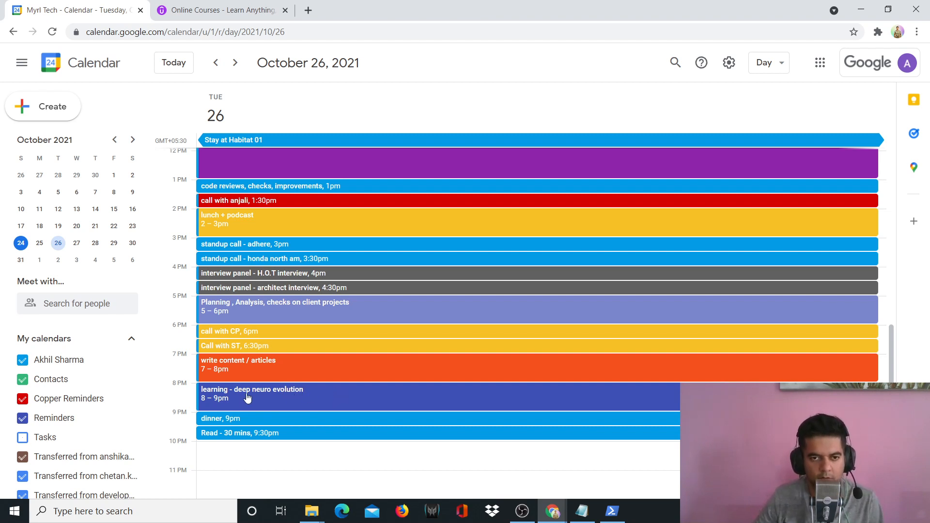
mouse_move(332, 419)
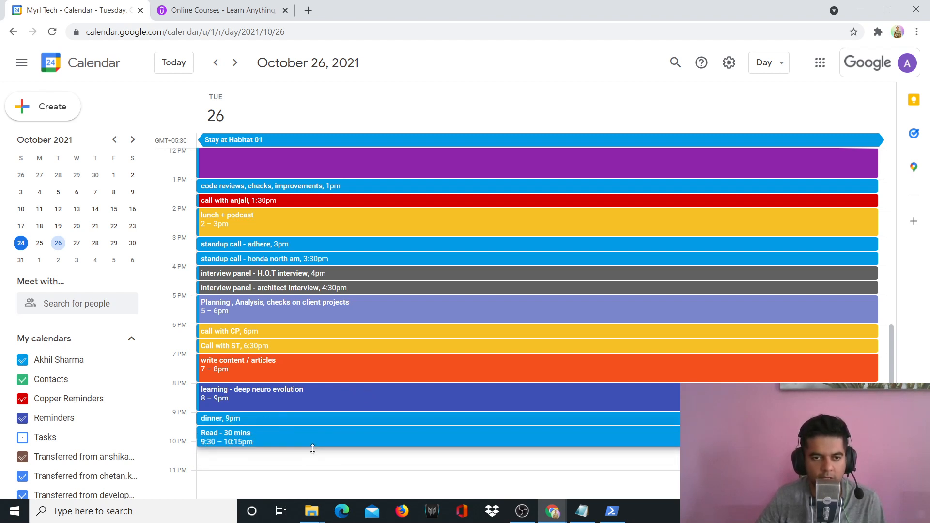
Step: Stretch the Read - 30 mins block so it runs from 9:30 to 11 PM
left_click_drag(313, 449, 318, 464)
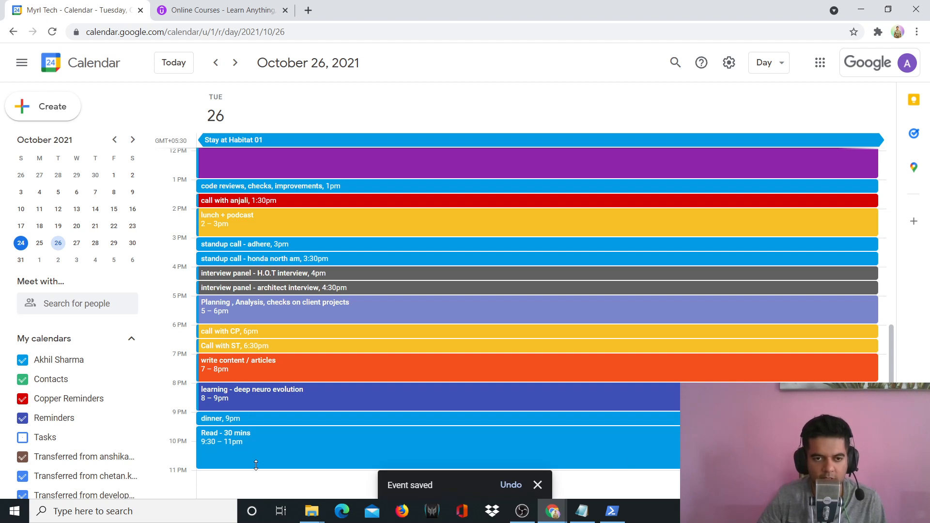
left_click_drag(272, 466, 271, 460)
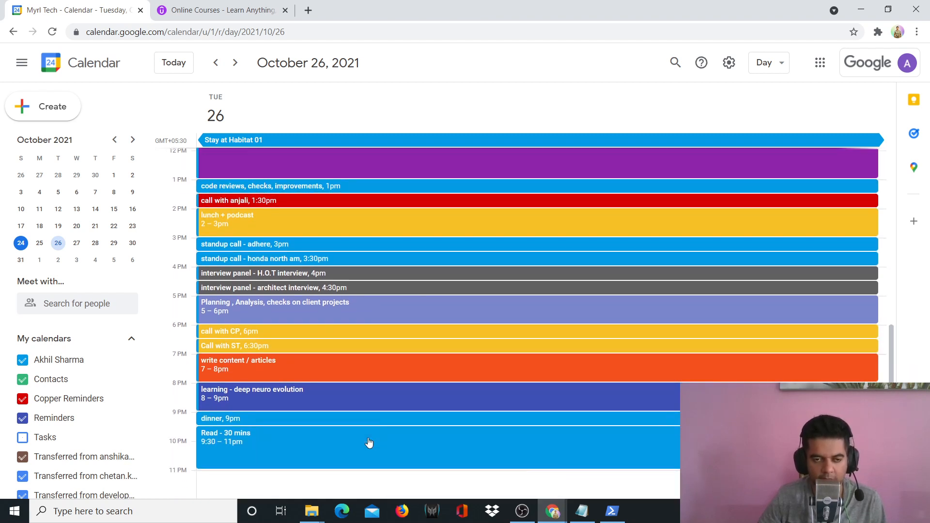
mouse_move(383, 450)
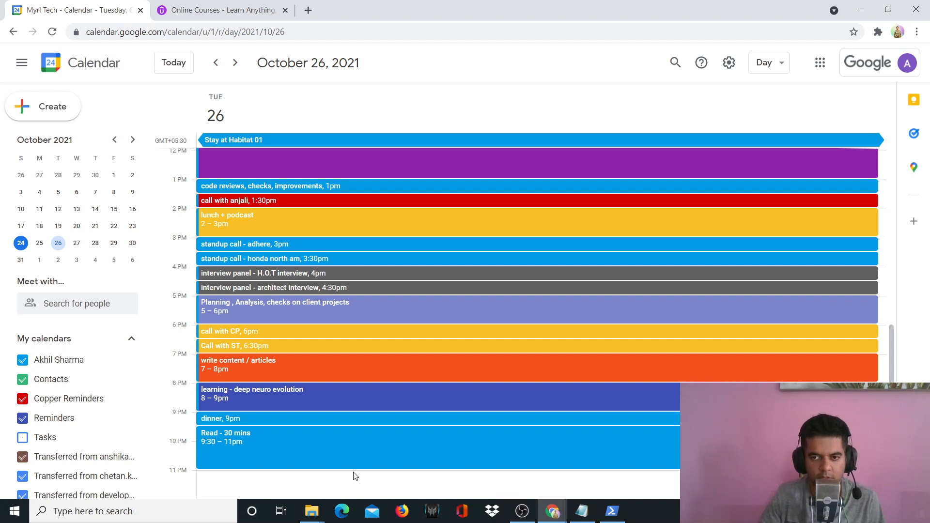
mouse_move(403, 453)
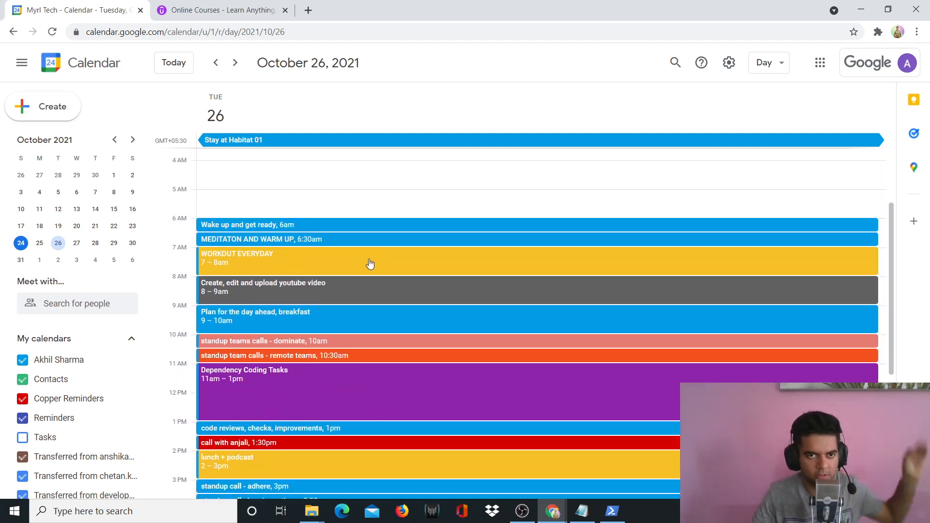
mouse_move(386, 264)
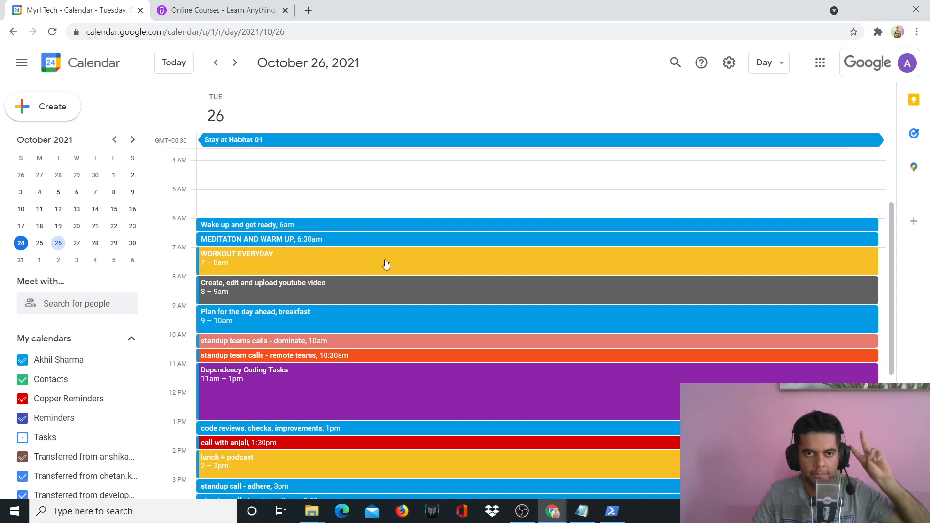
scroll("down", 3)
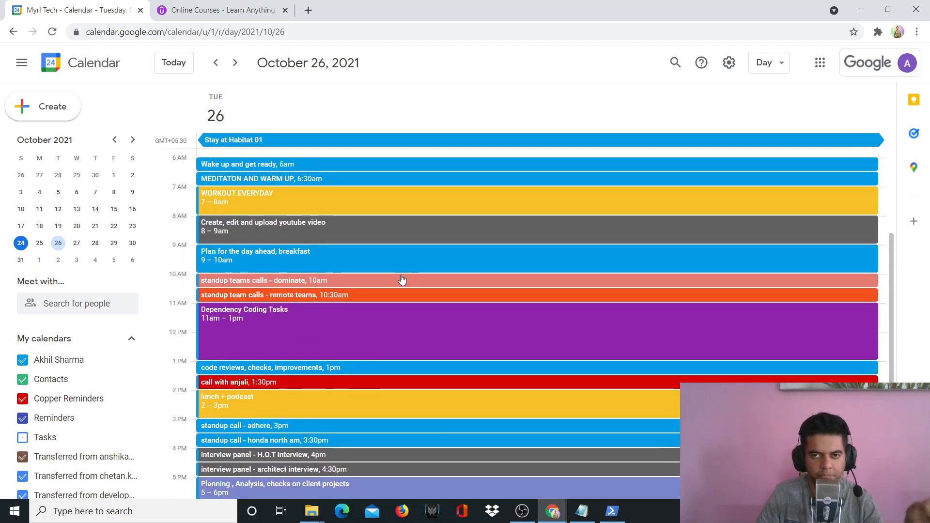
scroll("down", 3)
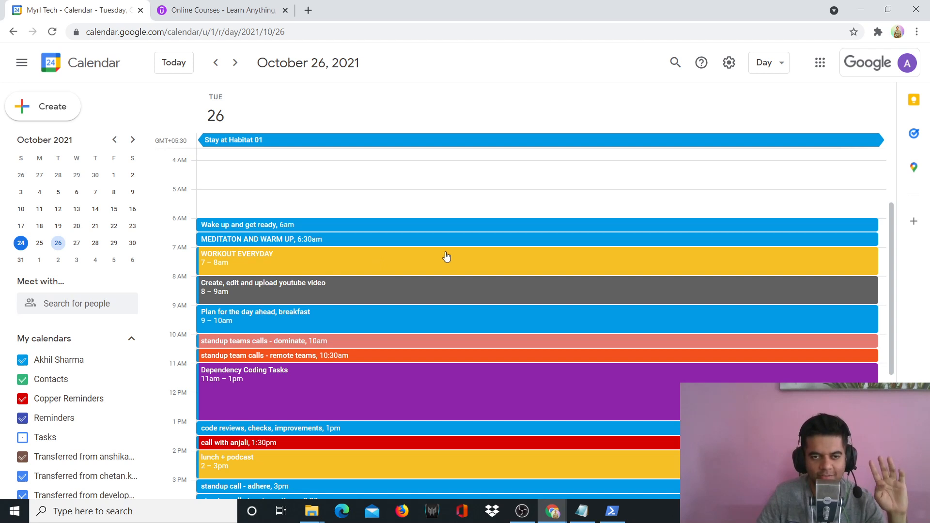
scroll("down", 3)
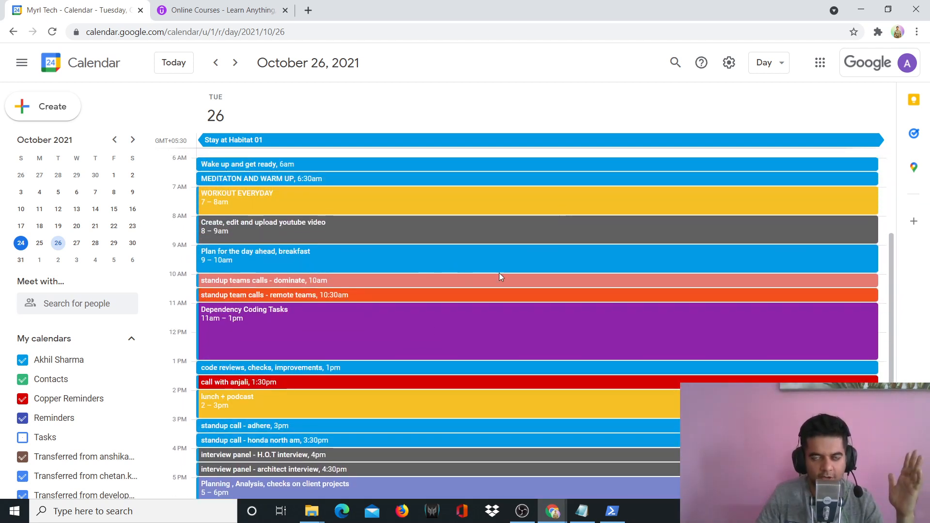
scroll("down", 3)
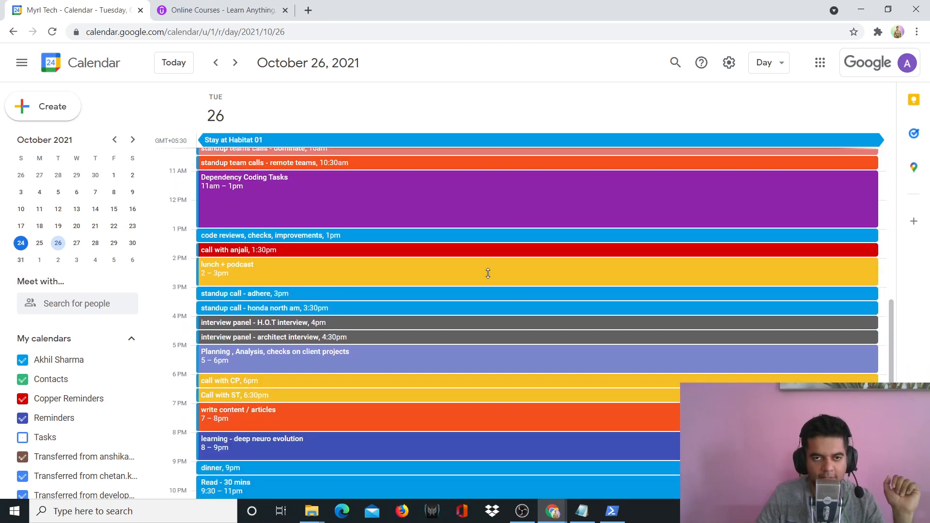
scroll("down", 3)
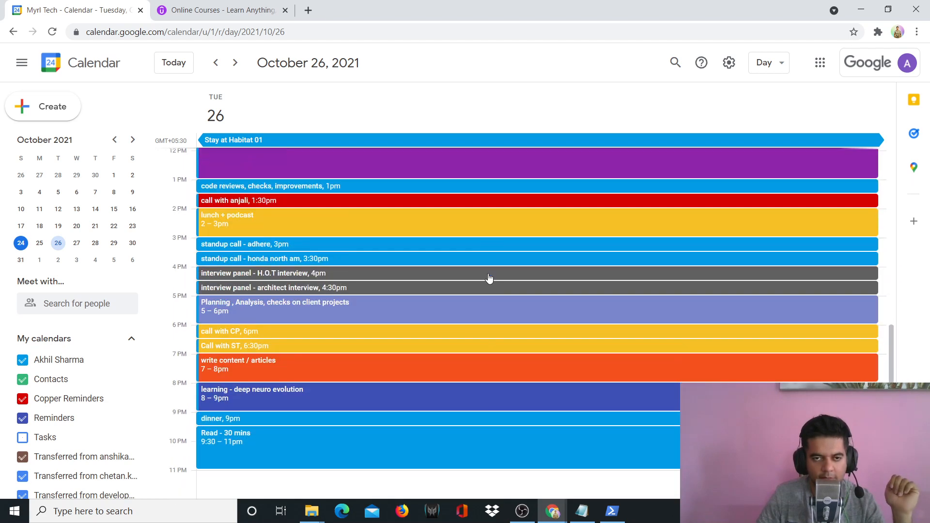